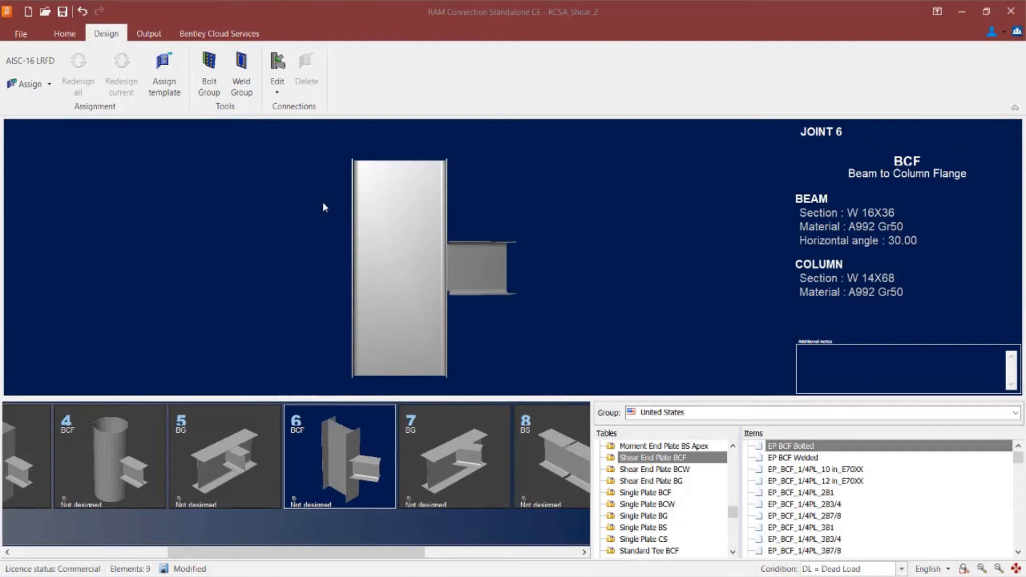
pyautogui.moveTo(120, 64)
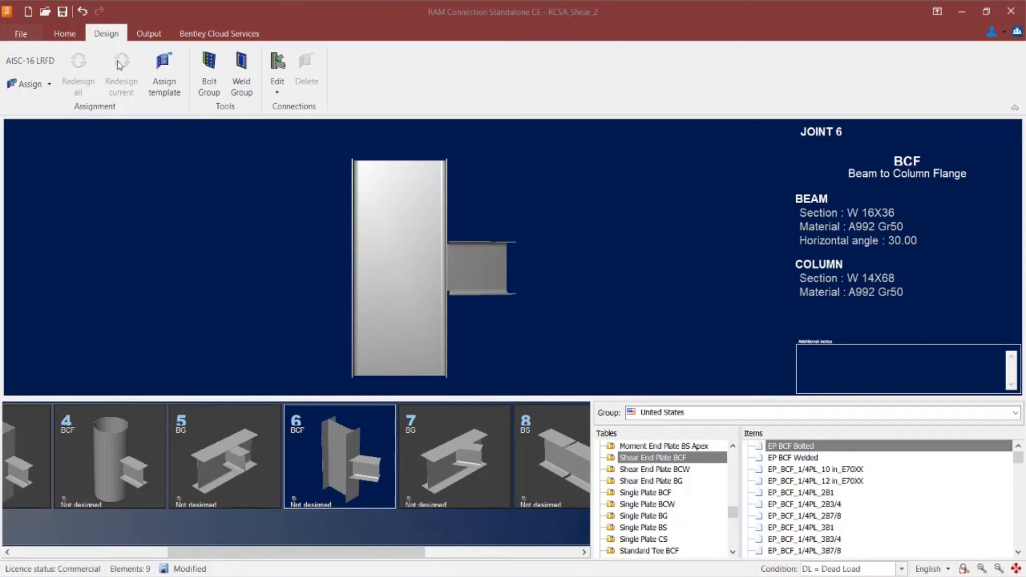
pyautogui.moveTo(20, 88)
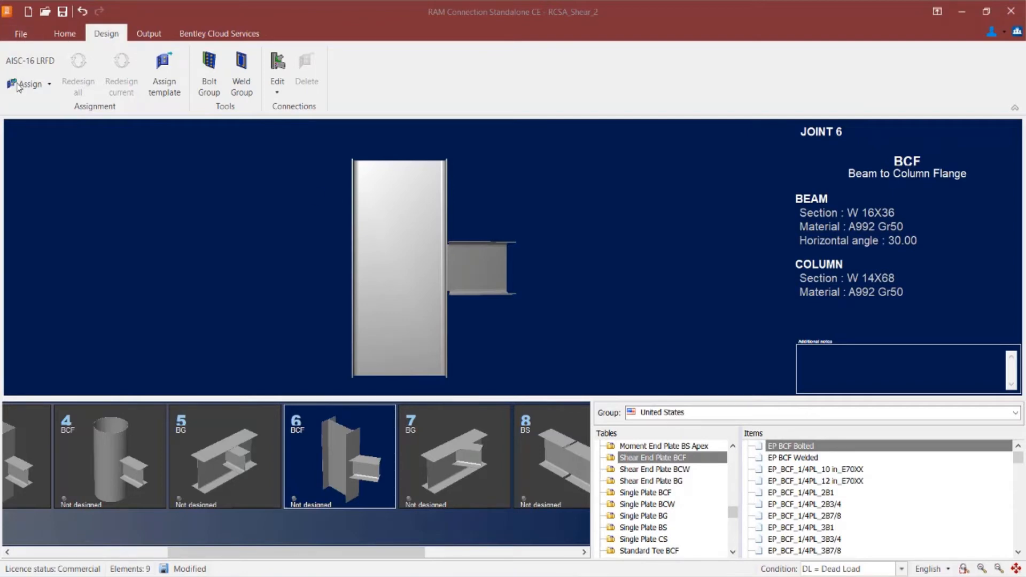
# Assign the Basic BP Bolted bent plate connection BP_BCF_1/4PL_5B3/4 to joint 6
pyautogui.click(28, 83)
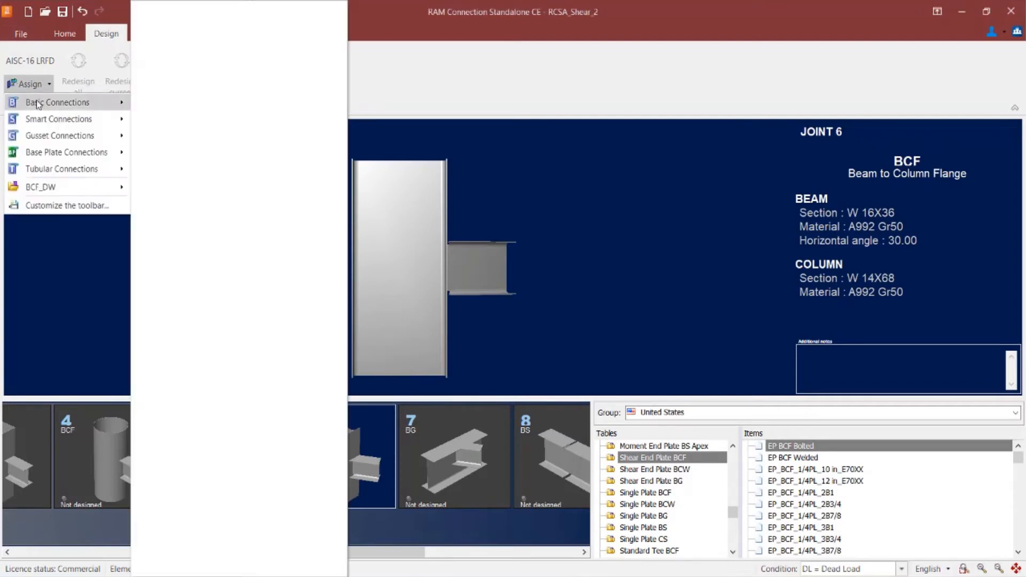
pyautogui.click(55, 102)
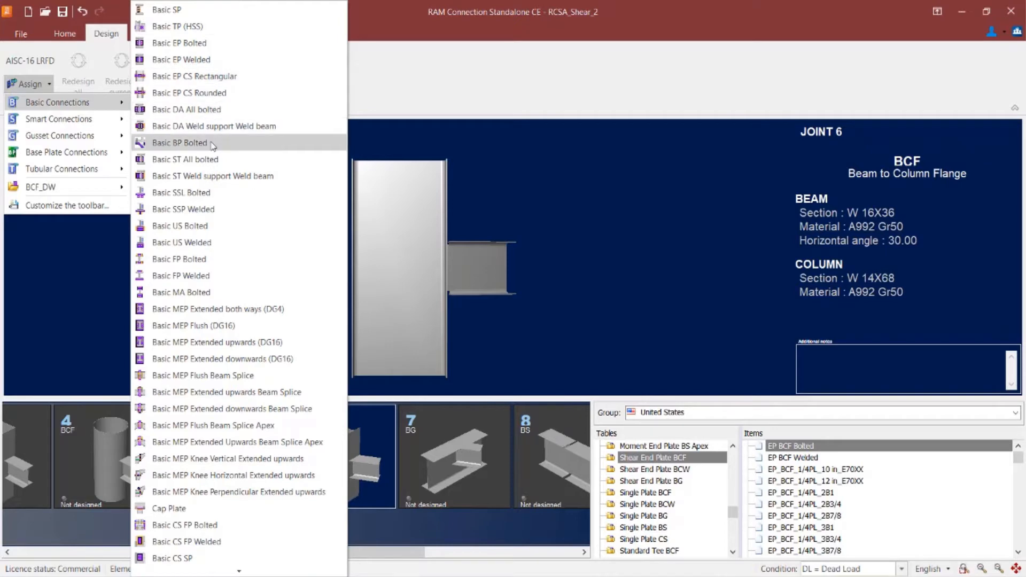
pyautogui.moveTo(184, 145)
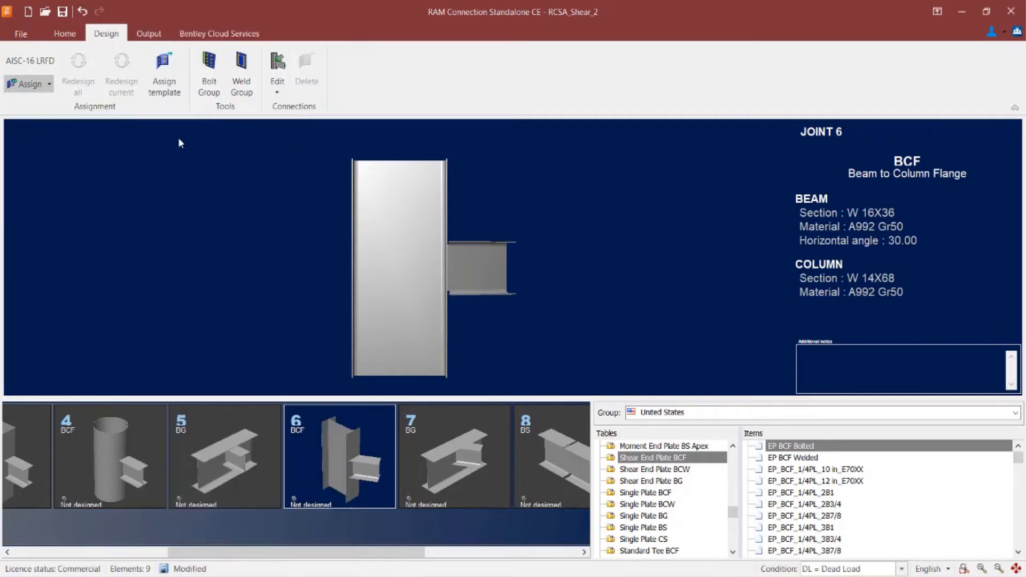
pyautogui.click(24, 84)
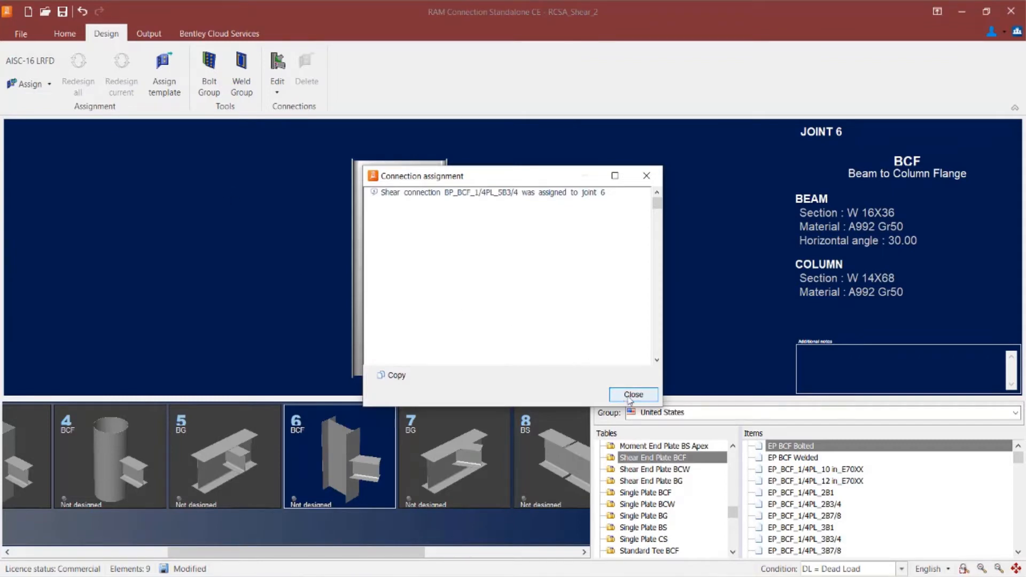
# Dismiss the assignment confirmation so joint 6 shows its bent plate at 0.88 ratio
pyautogui.click(633, 395)
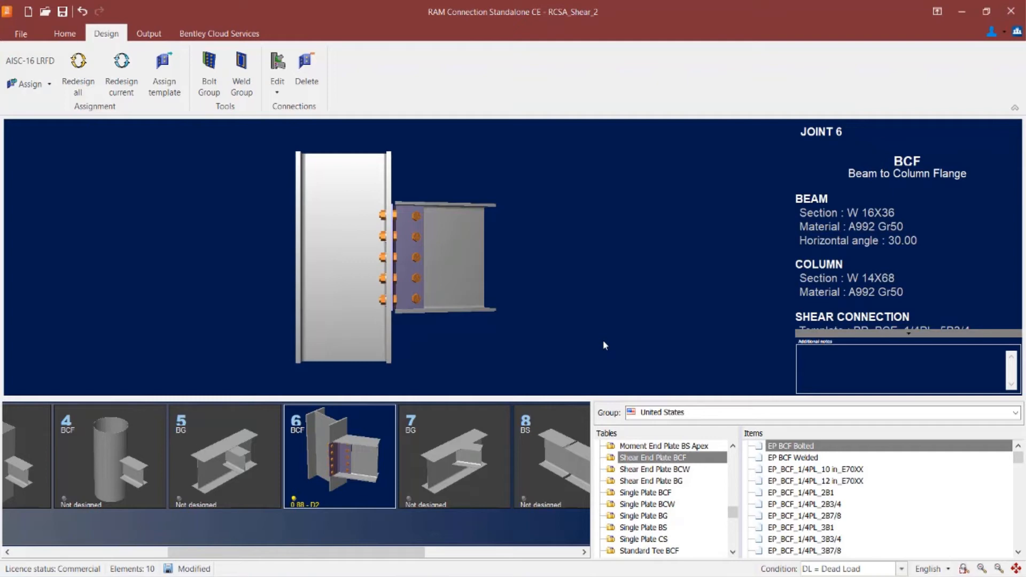
pyautogui.moveTo(597, 342)
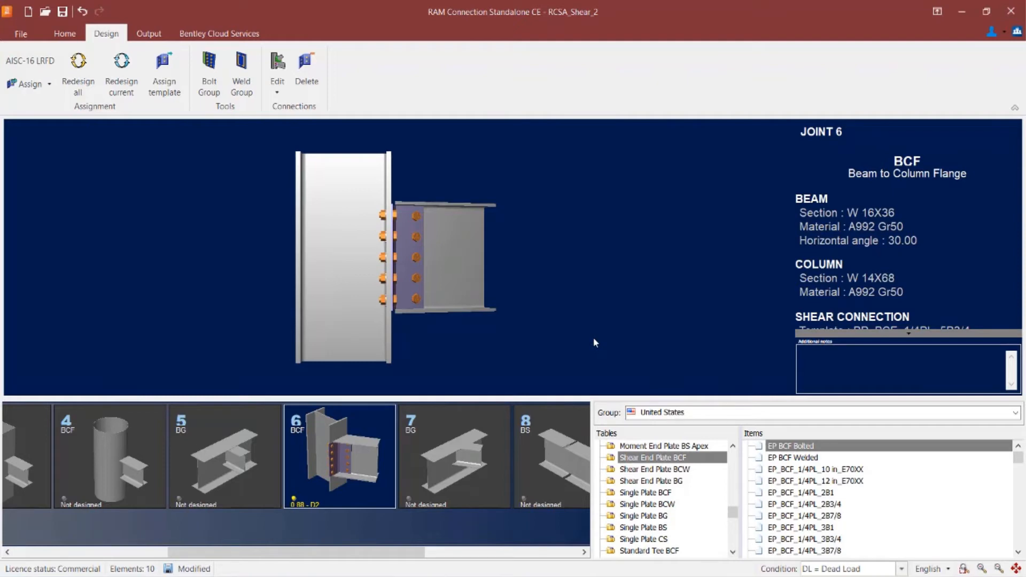
pyautogui.moveTo(283, 156)
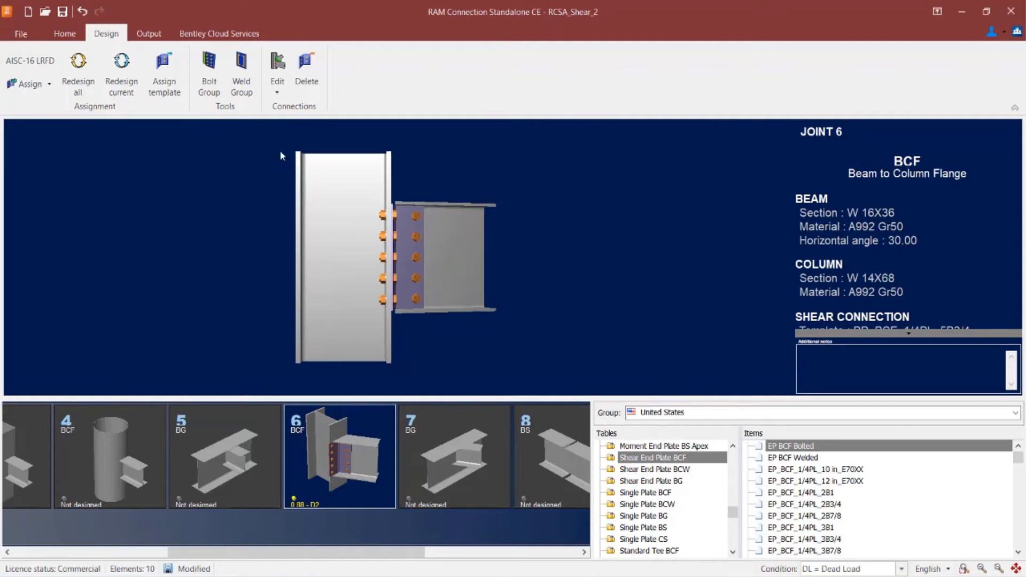
# Open joint 6's shear connection in the Connection Pad editor
pyautogui.click(277, 64)
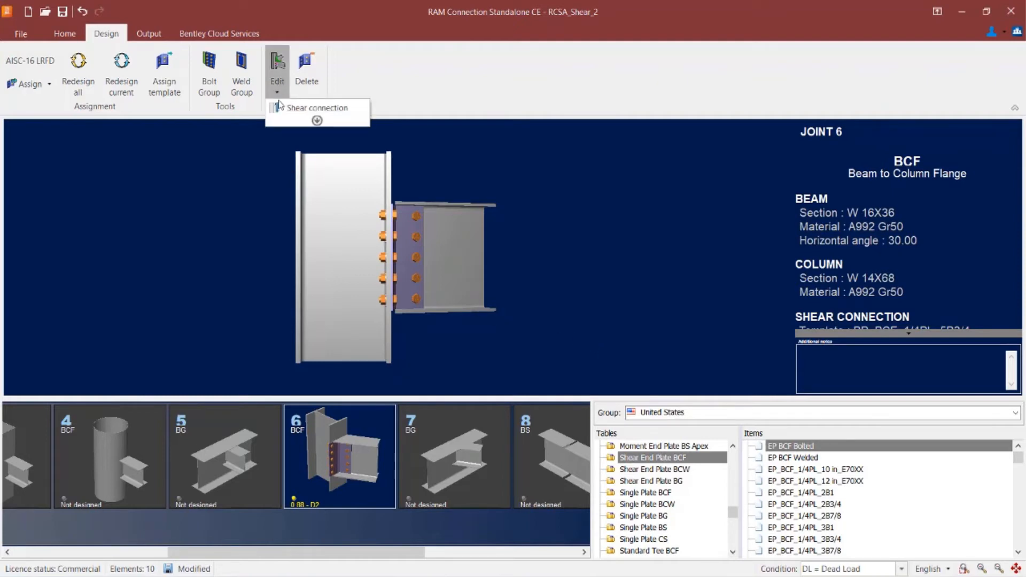
pyautogui.click(316, 107)
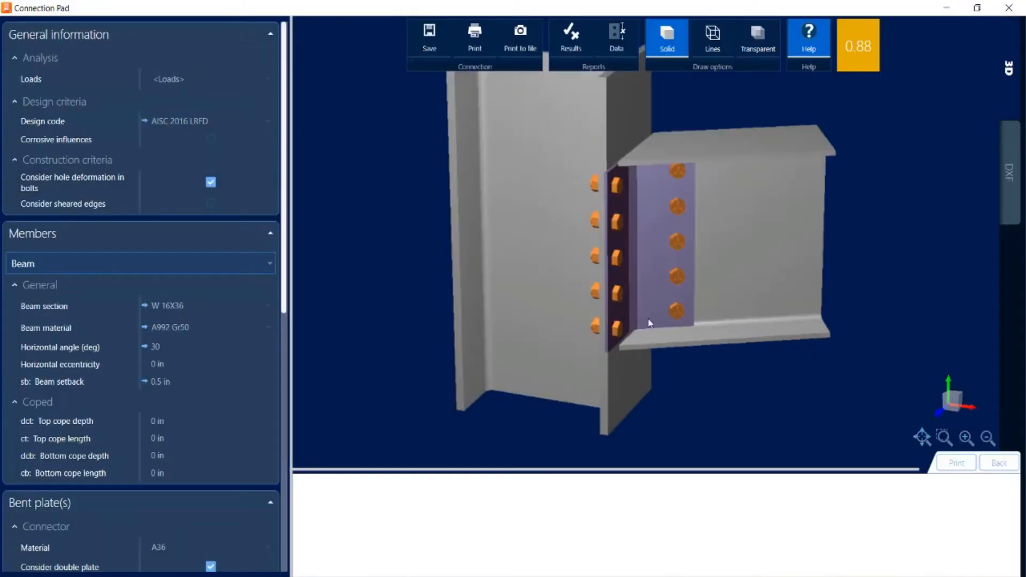
pyautogui.moveTo(866, 72)
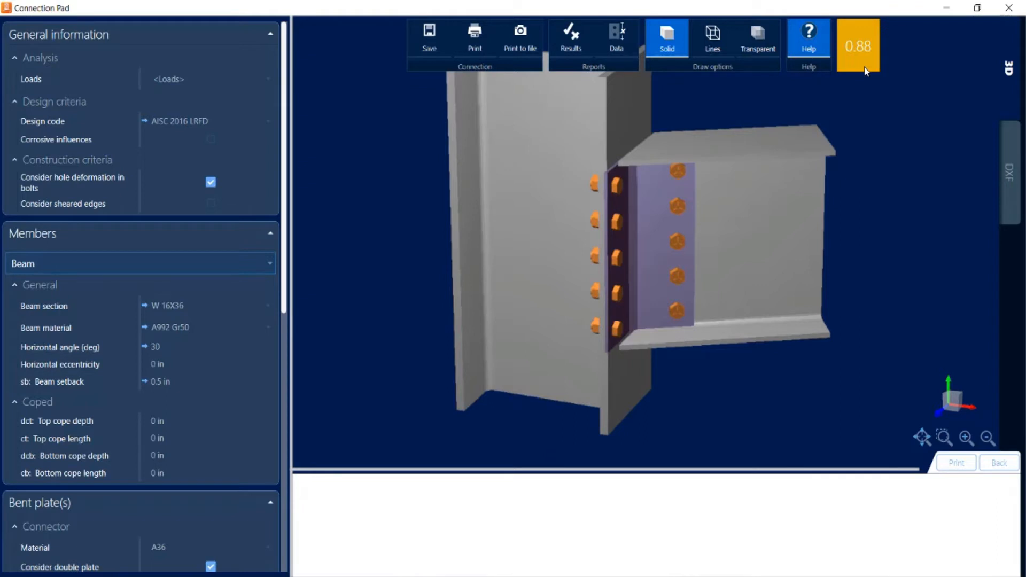
pyautogui.moveTo(610, 63)
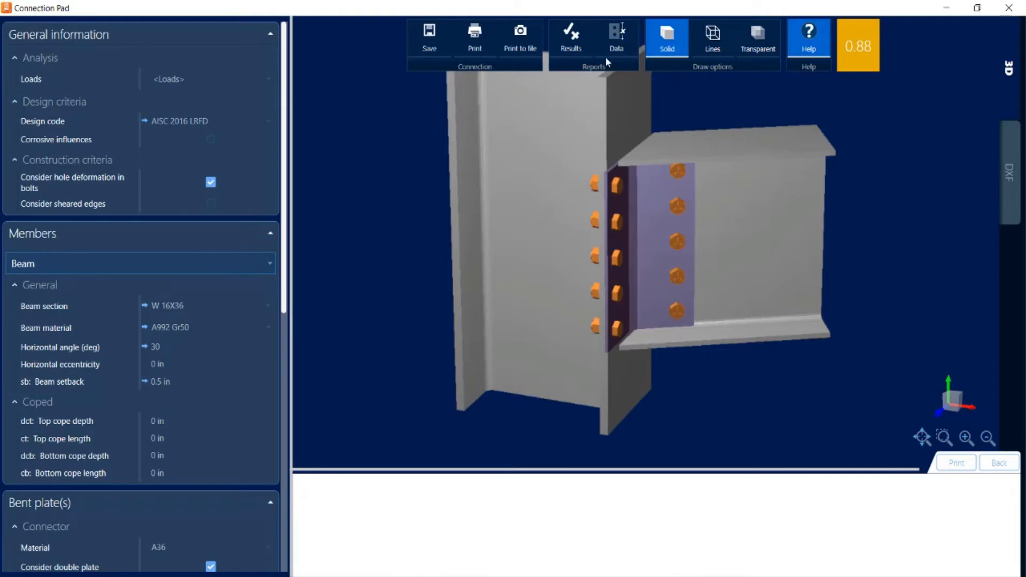
# Review the design results report flagging the 15.00 in plate length over the 14.24 in maximum
pyautogui.click(572, 33)
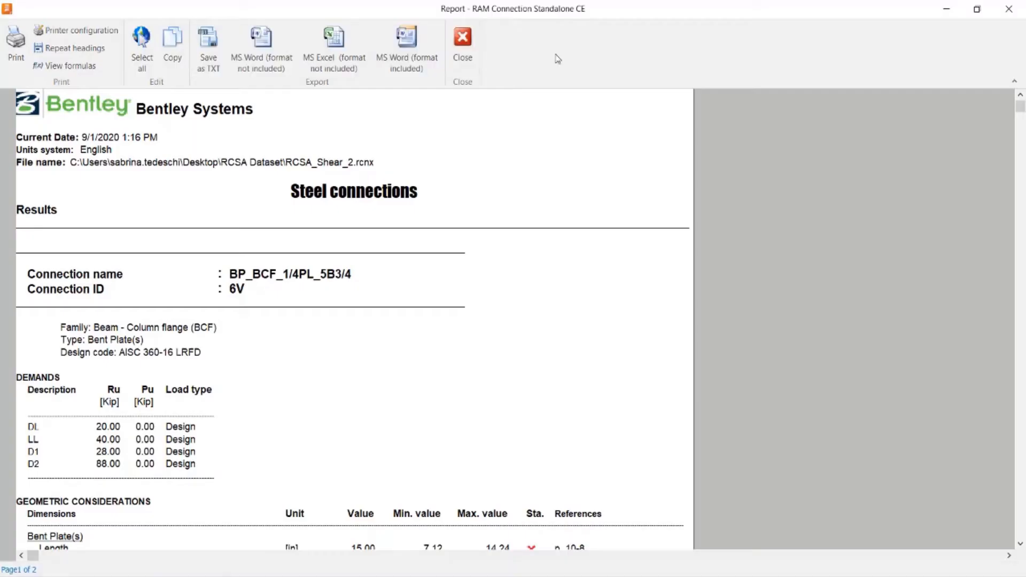
pyautogui.scroll(-3)
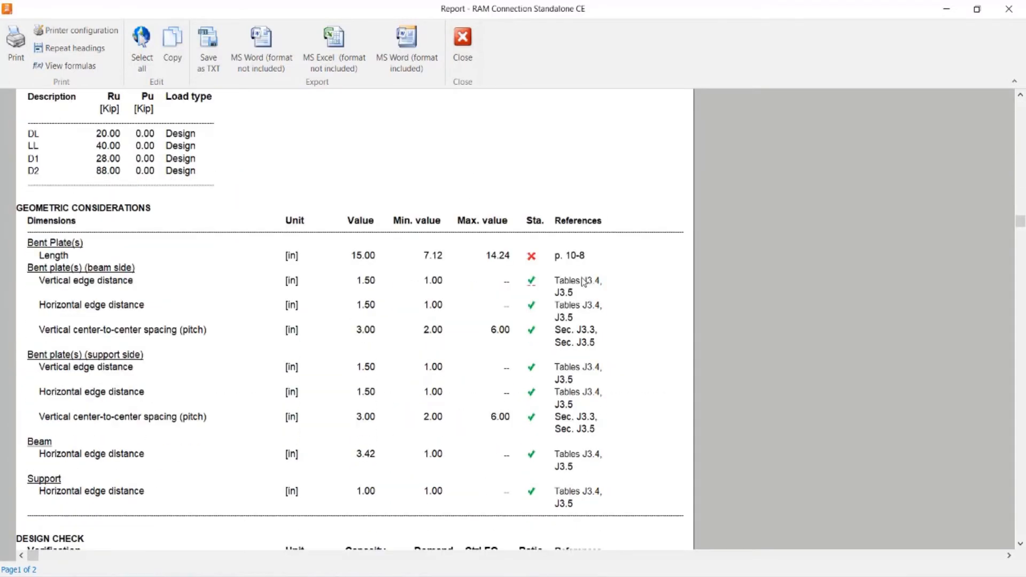
pyautogui.scroll(-3)
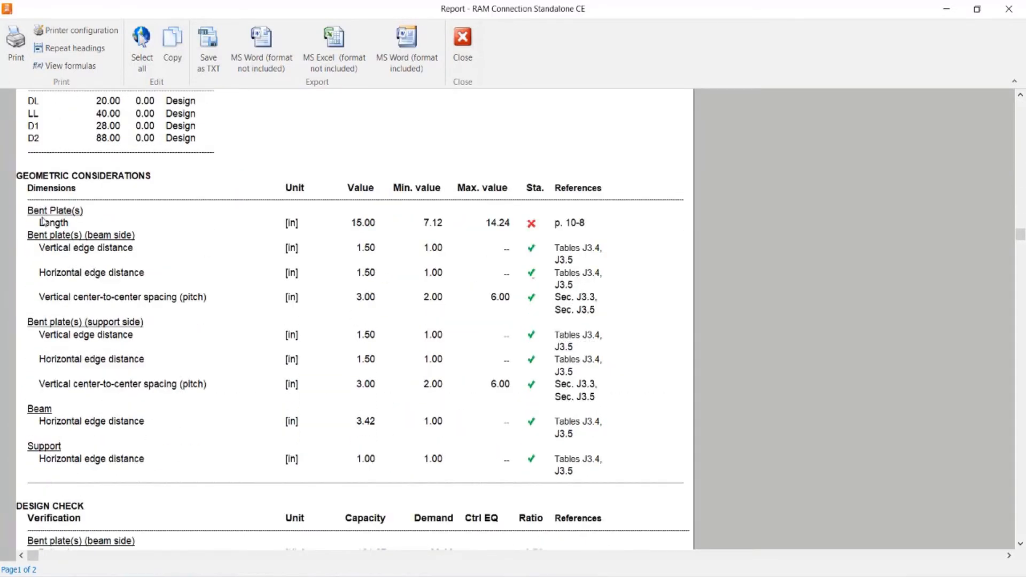
pyautogui.moveTo(372, 231)
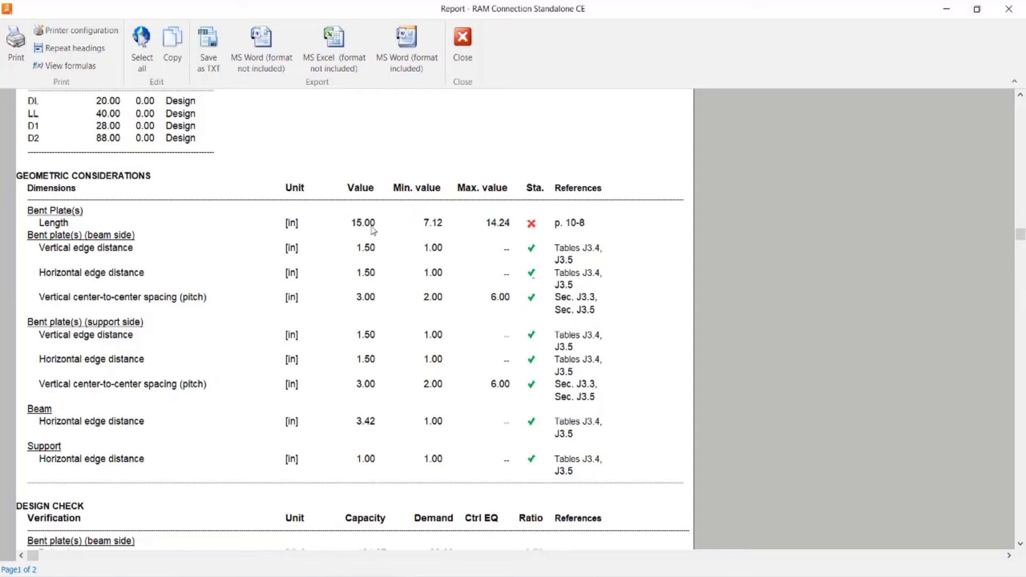
pyautogui.moveTo(363, 229)
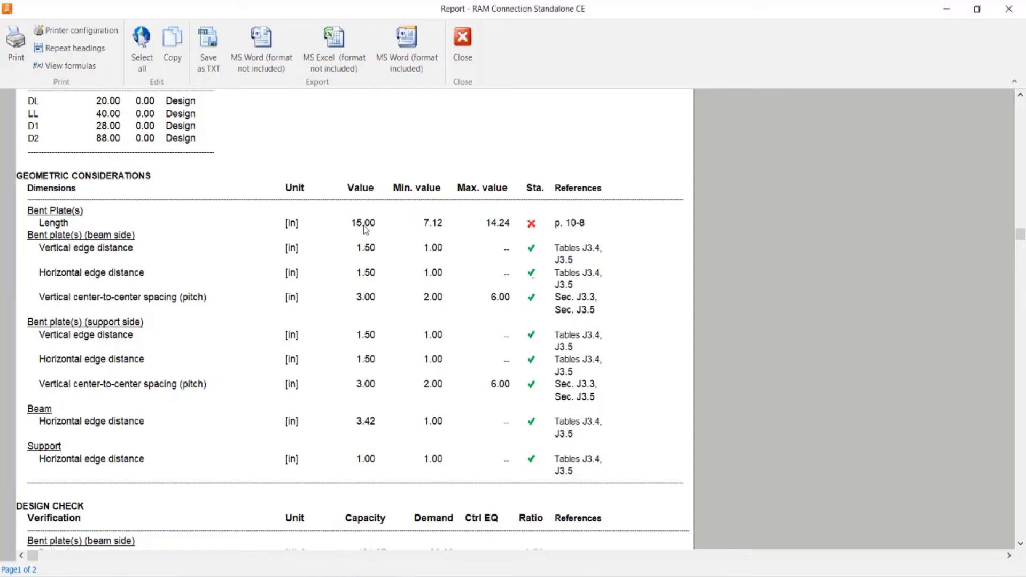
pyautogui.moveTo(502, 231)
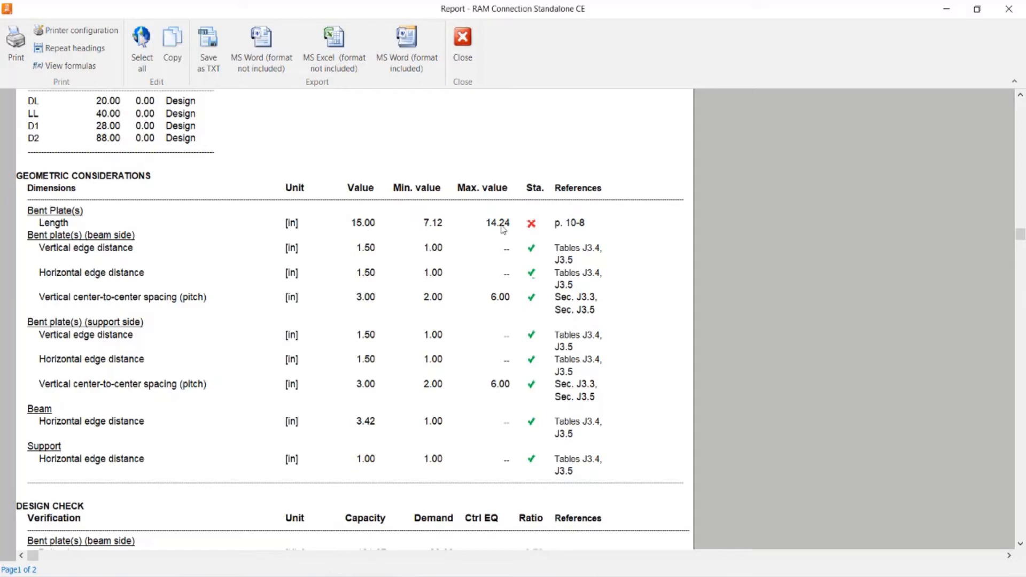
pyautogui.moveTo(542, 233)
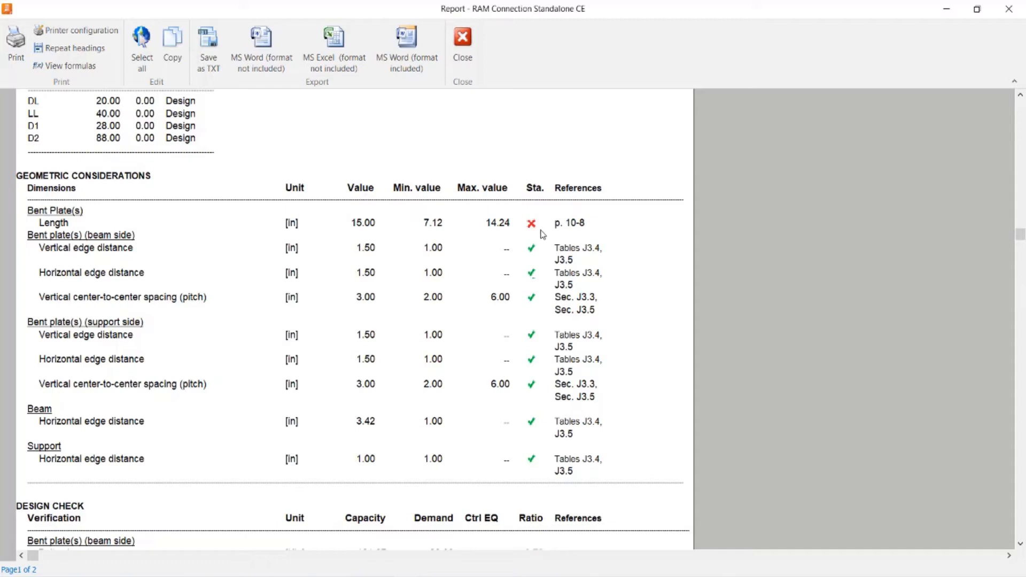
pyautogui.moveTo(547, 239)
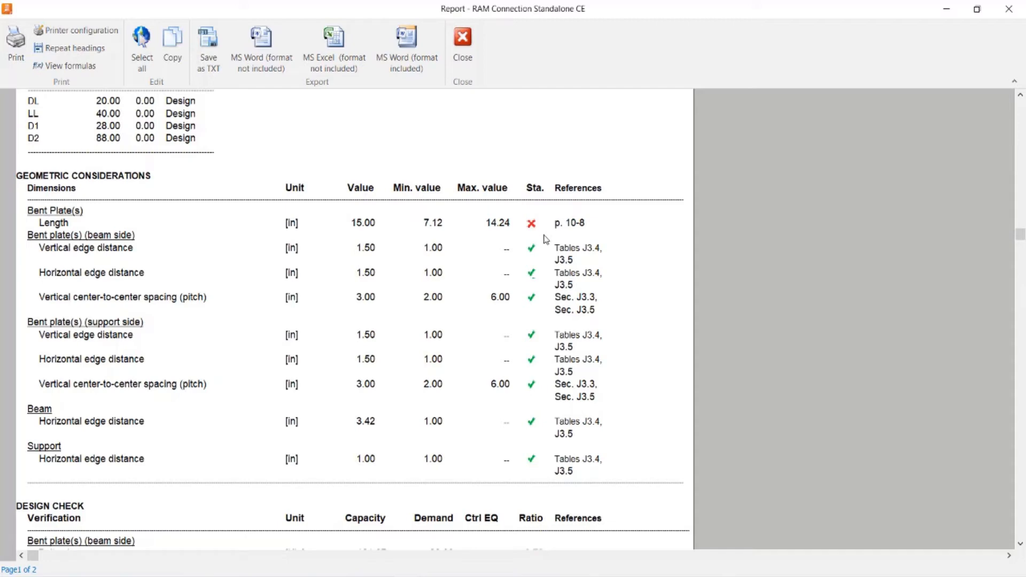
pyautogui.scroll(-3)
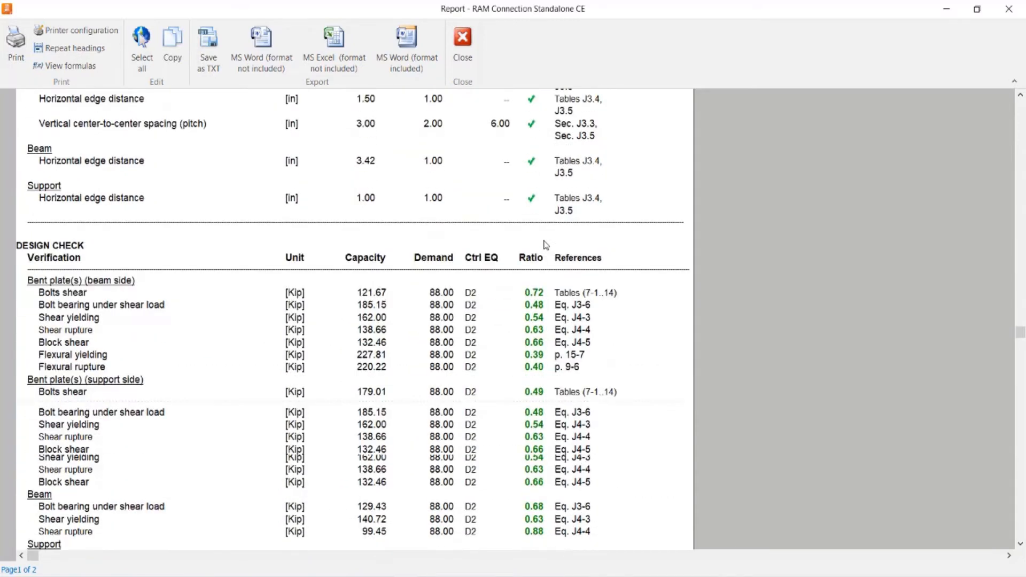
pyautogui.scroll(-3)
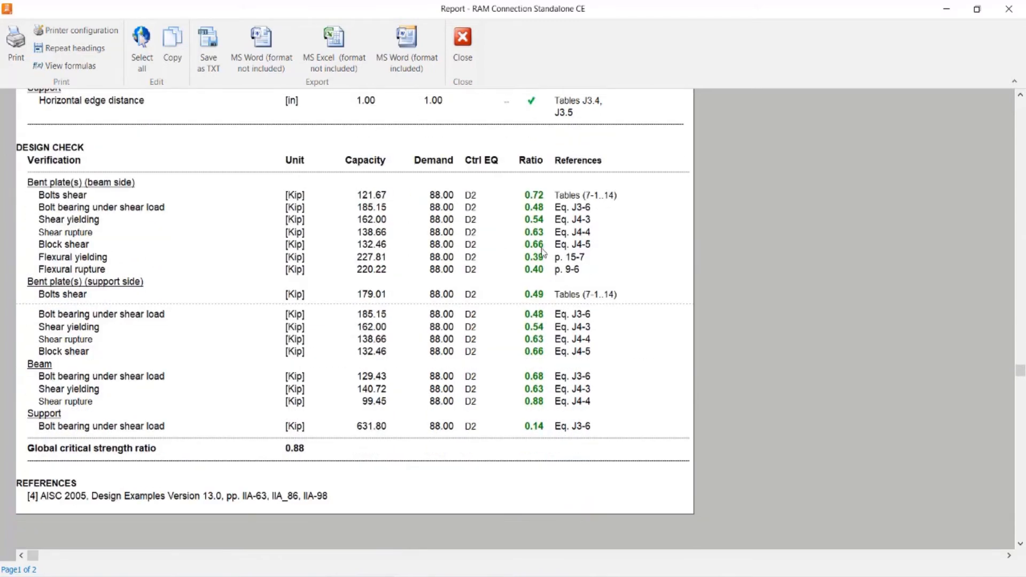
pyautogui.moveTo(544, 272)
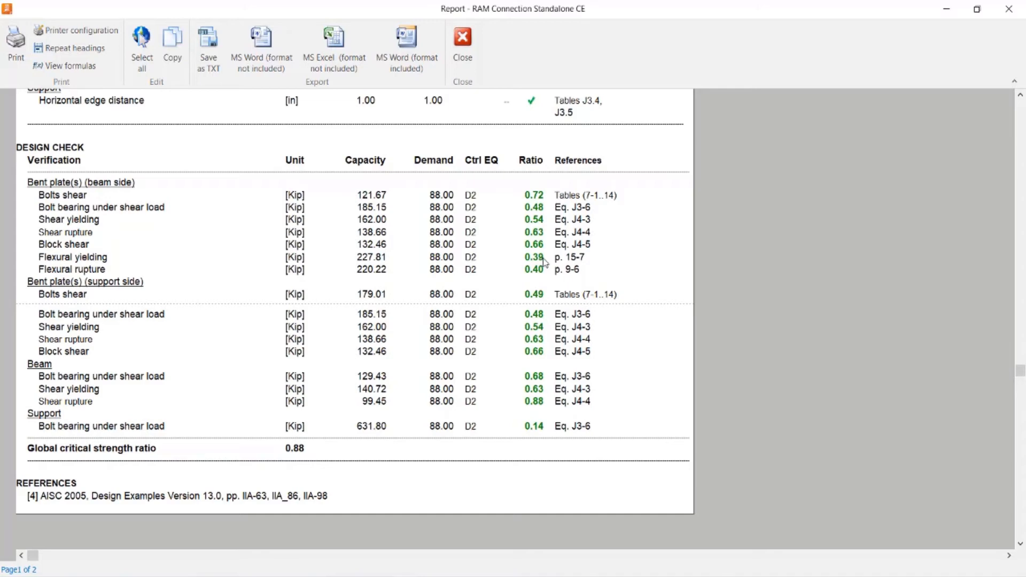
pyautogui.moveTo(73, 84)
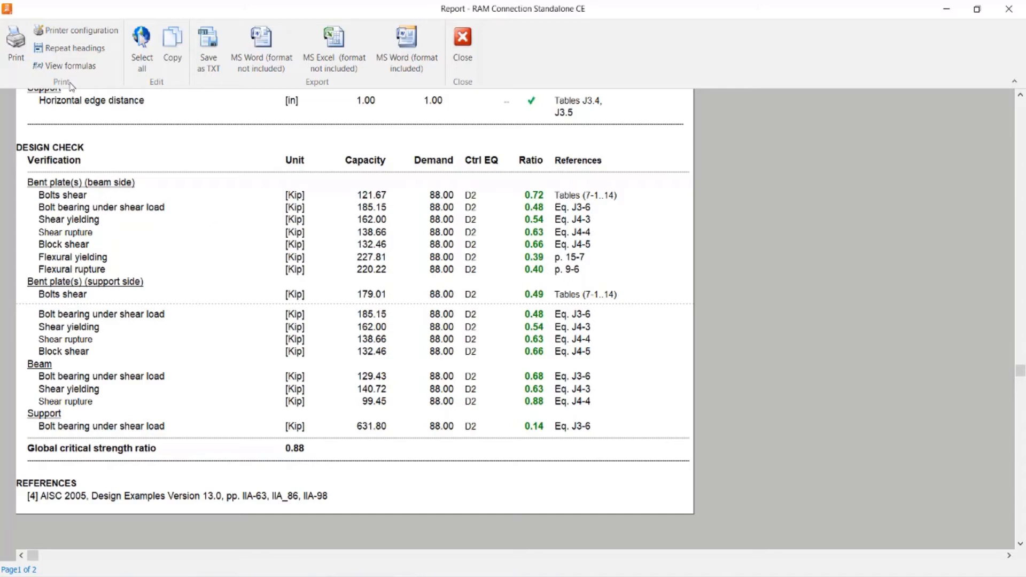
# Show the calculation formulas beneath each check in the report
pyautogui.click(65, 66)
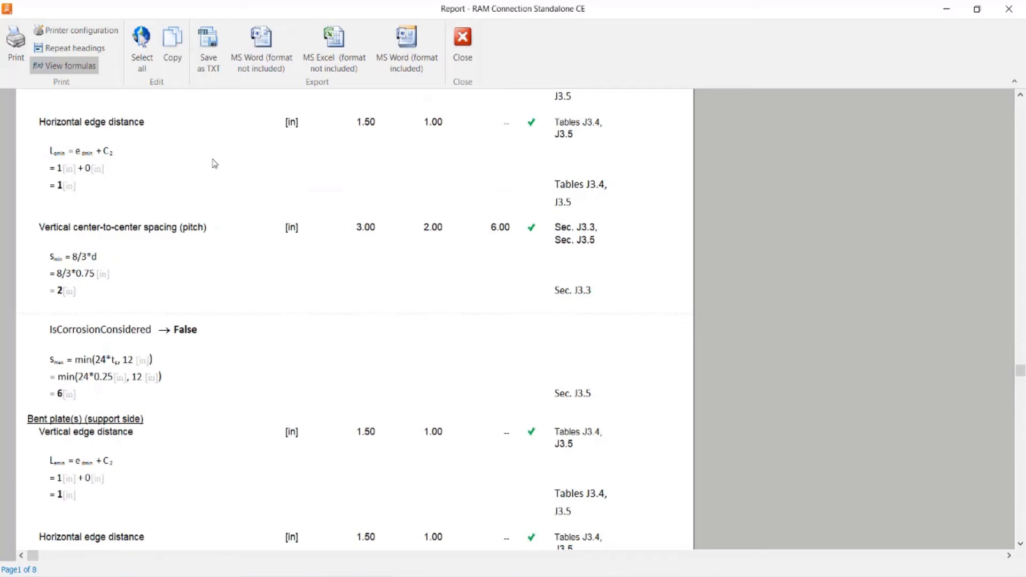
pyautogui.moveTo(220, 173)
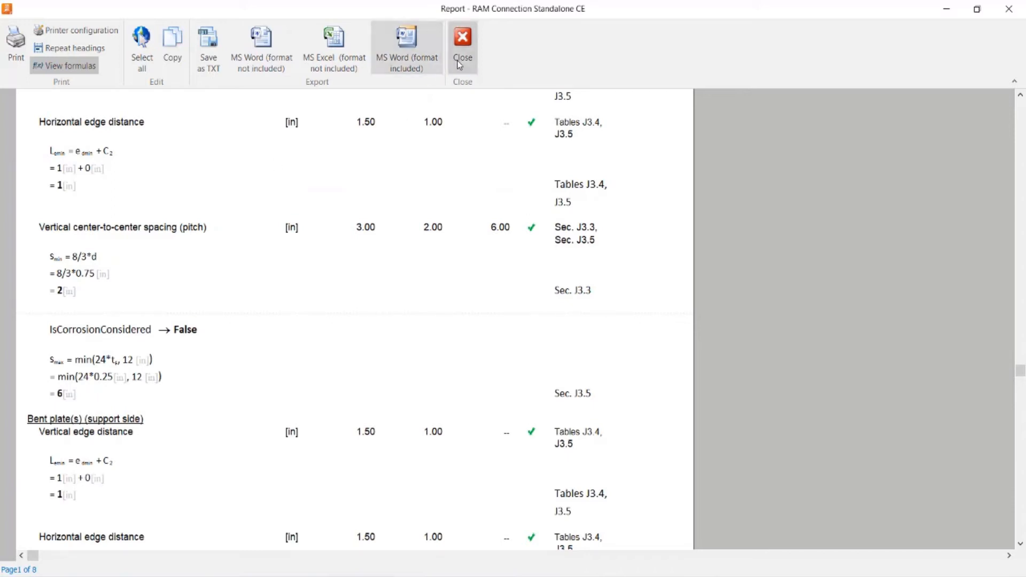
# Close the report and set the bent plate thickness to 0.5 in
pyautogui.click(464, 35)
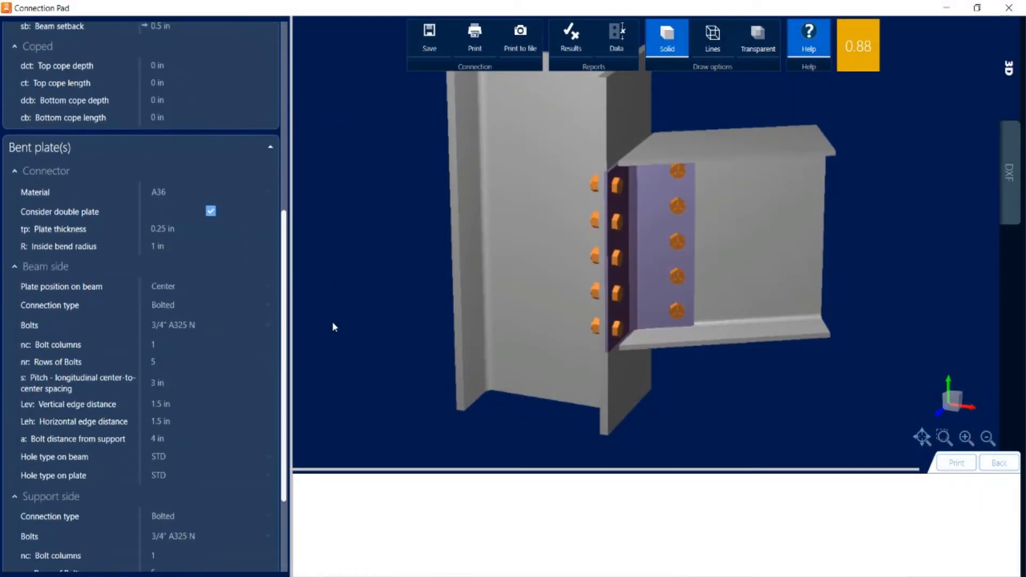
pyautogui.scroll(-3)
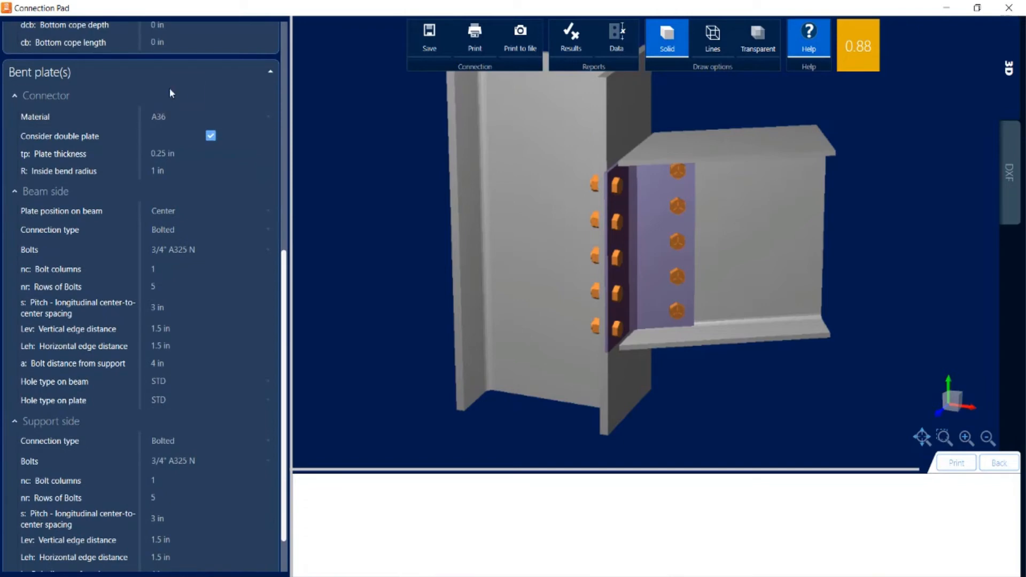
pyautogui.moveTo(366, 365)
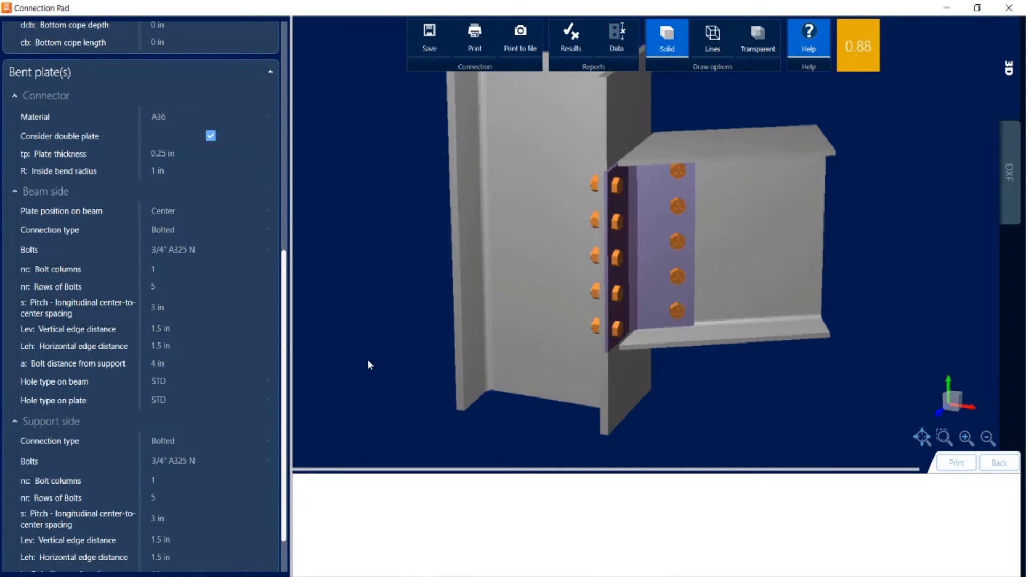
pyautogui.moveTo(370, 361)
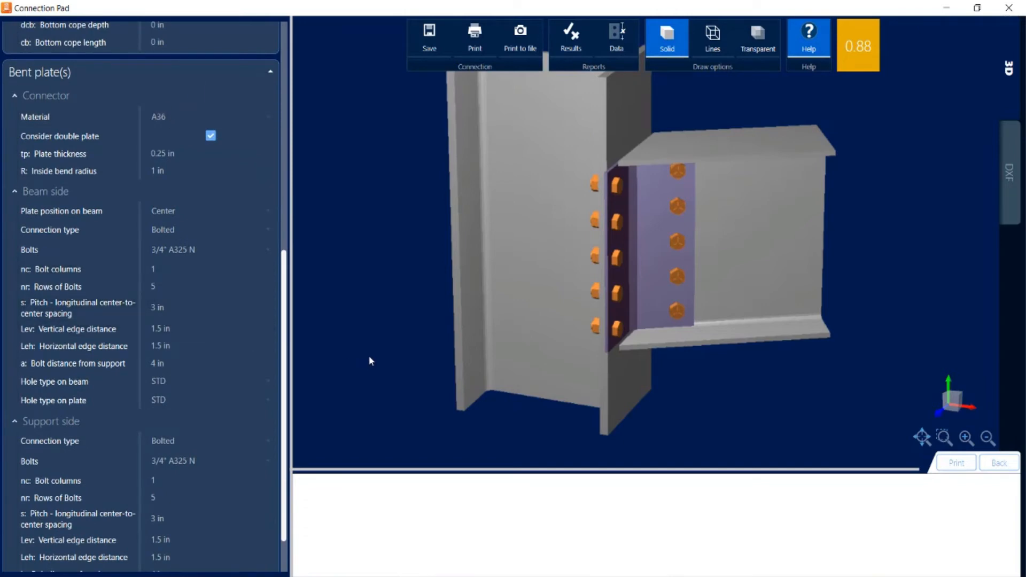
pyautogui.moveTo(314, 299)
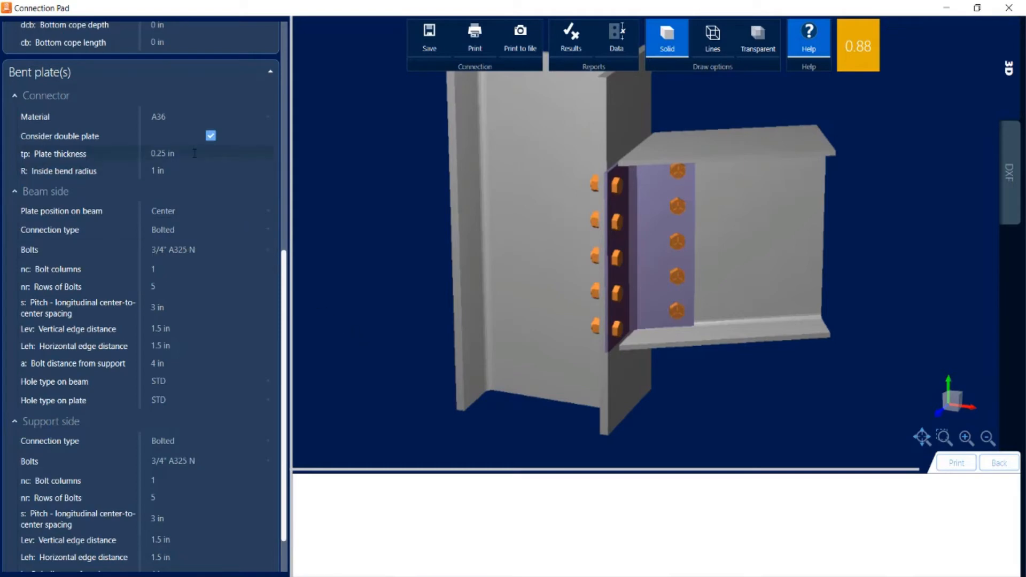
pyautogui.click(190, 153)
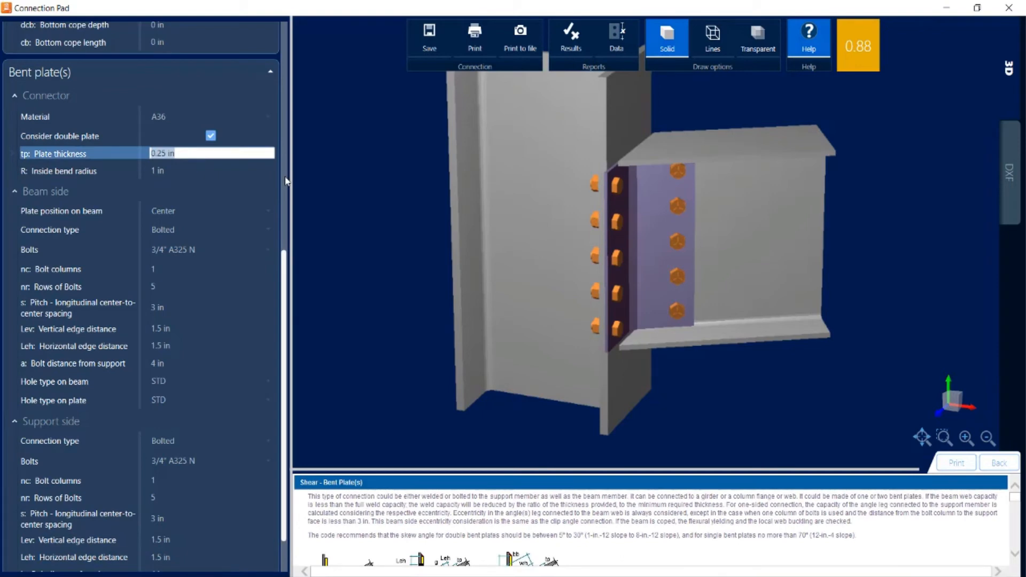
pyautogui.write('0.5')
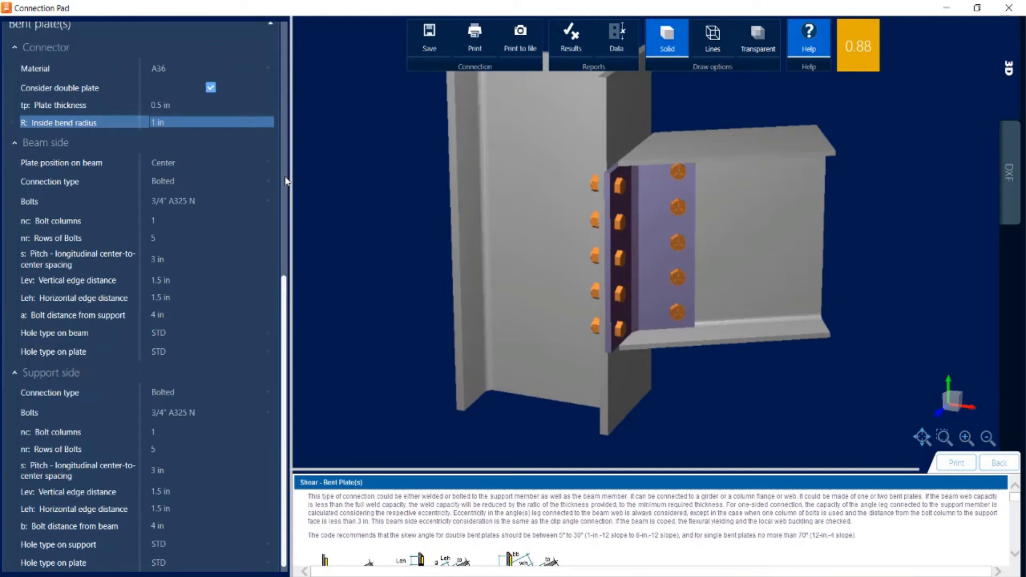
pyautogui.click(210, 201)
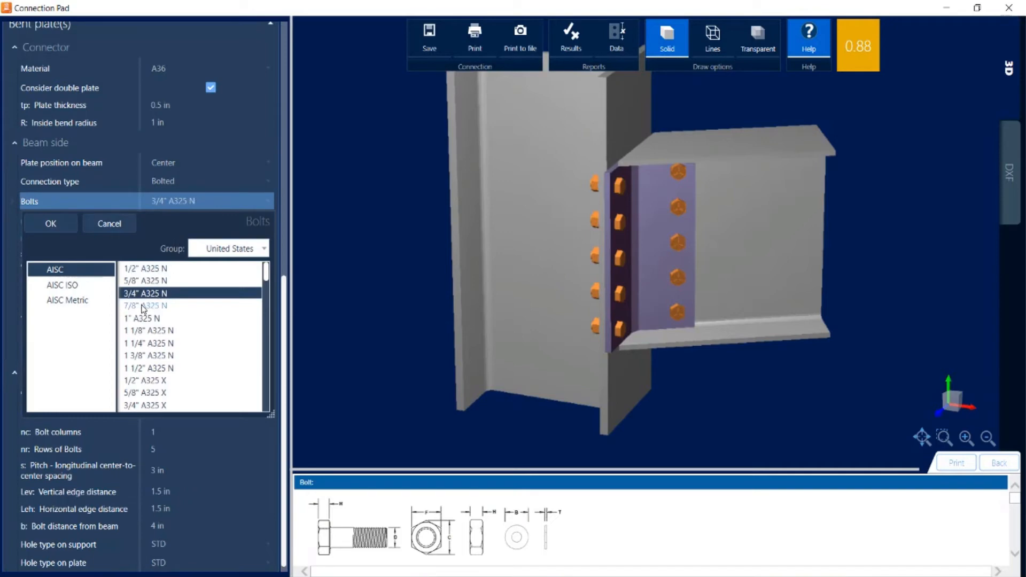
pyautogui.moveTo(141, 315)
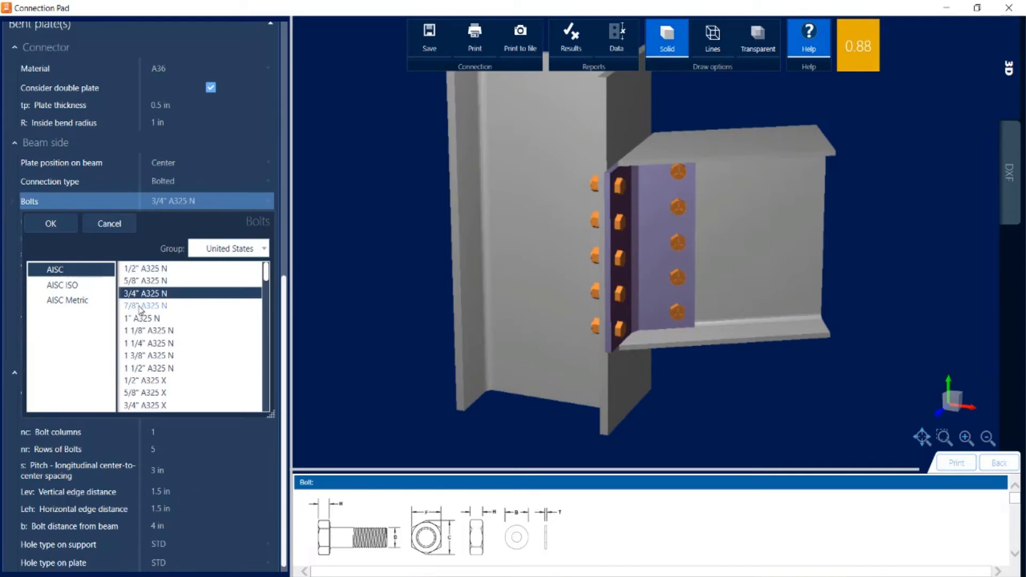
# Change the beam-side bolts to 7/8" A325 N, raising the ratio to 0.94
pyautogui.click(143, 306)
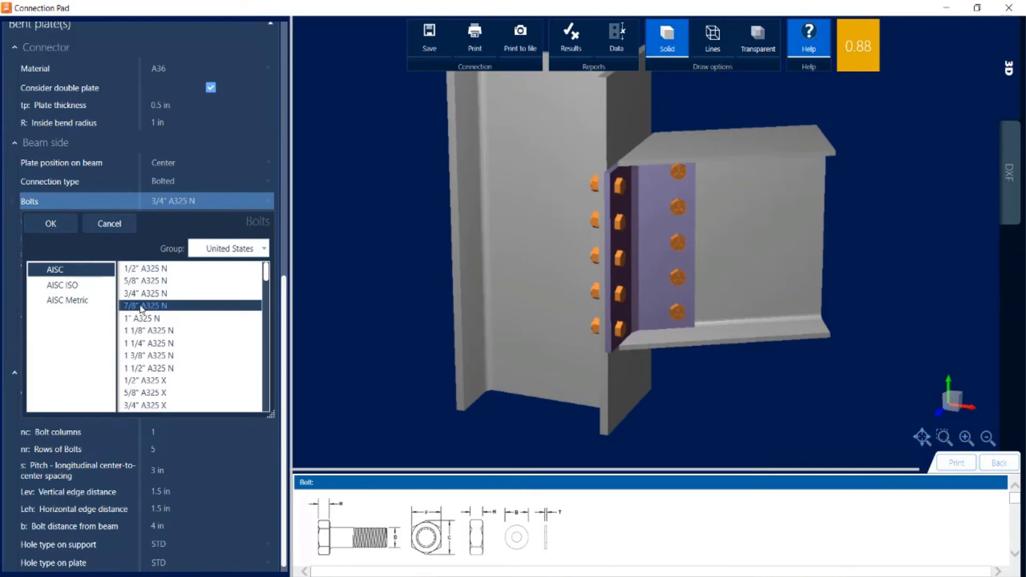
pyautogui.moveTo(169, 319)
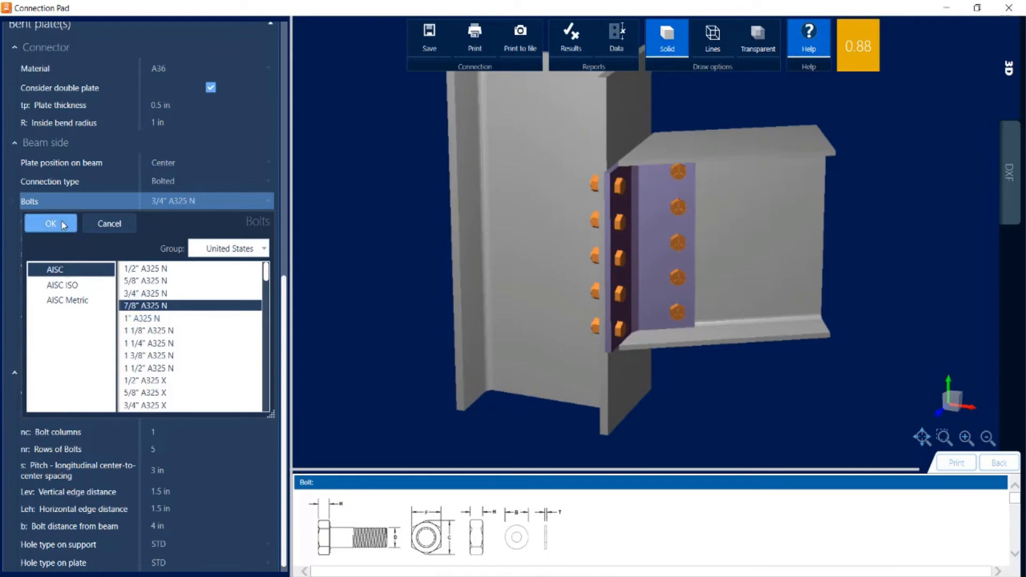
pyautogui.click(49, 223)
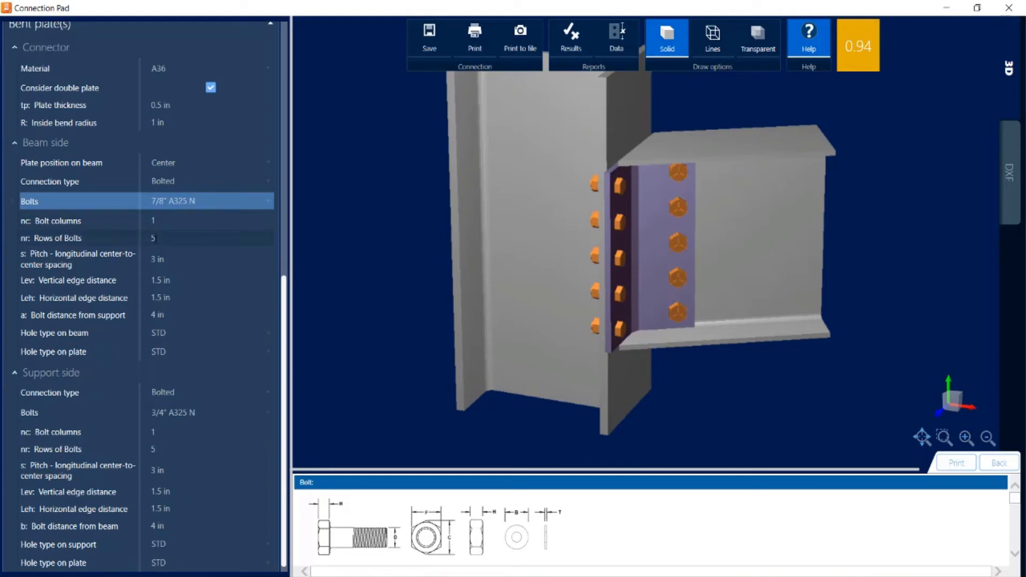
# Reduce the bolt rows to 4 on beam and support sides, bringing the ratio to 0.86
pyautogui.click(203, 237)
pyautogui.write('4')
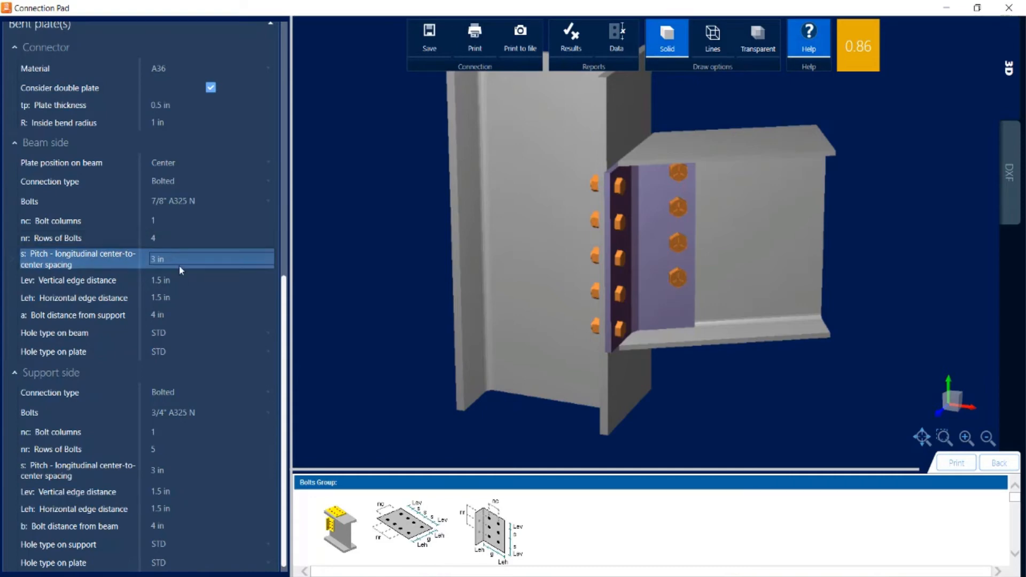
pyautogui.click(209, 449)
pyautogui.write('4')
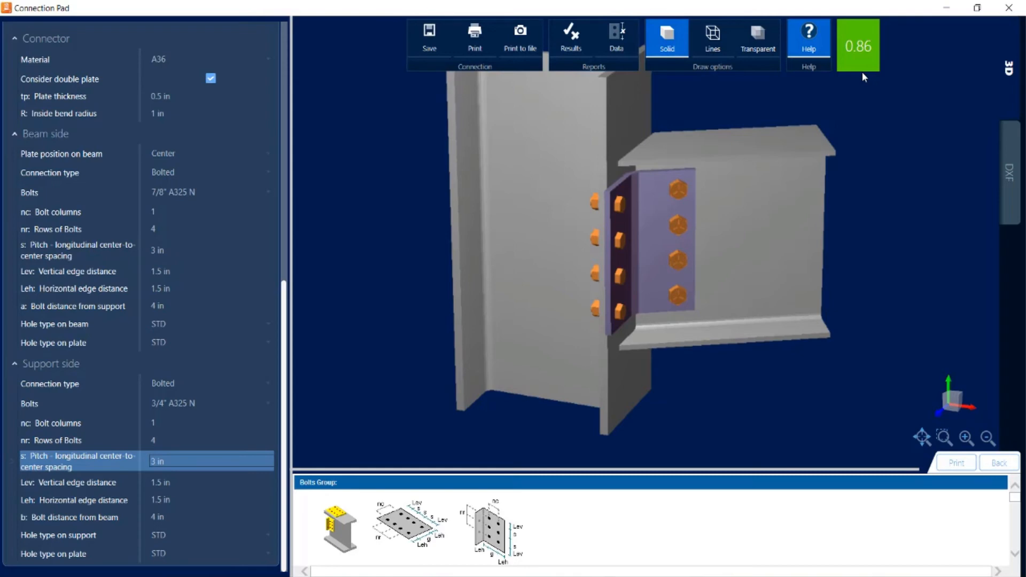
pyautogui.moveTo(731, 5)
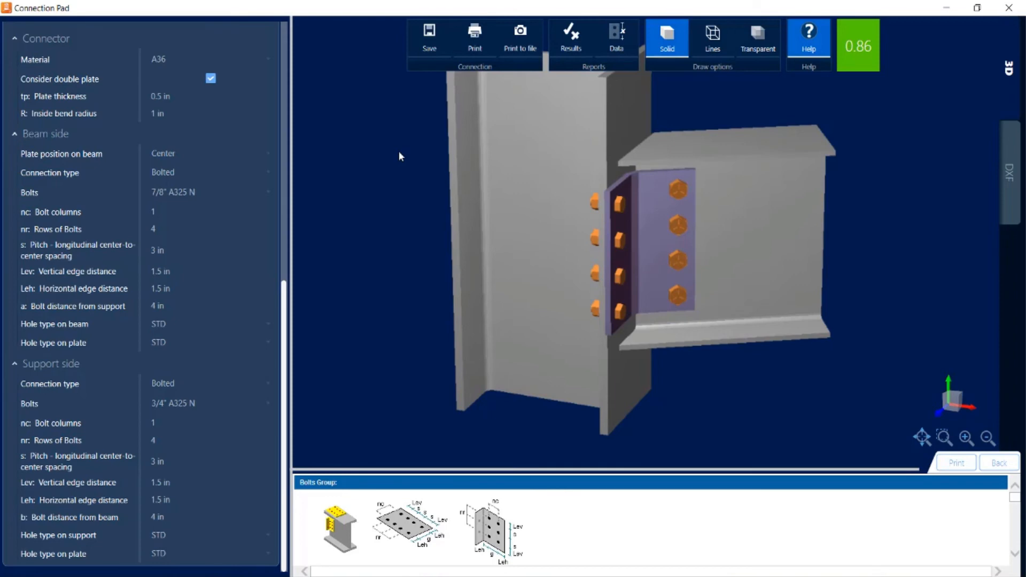
pyautogui.moveTo(924, 11)
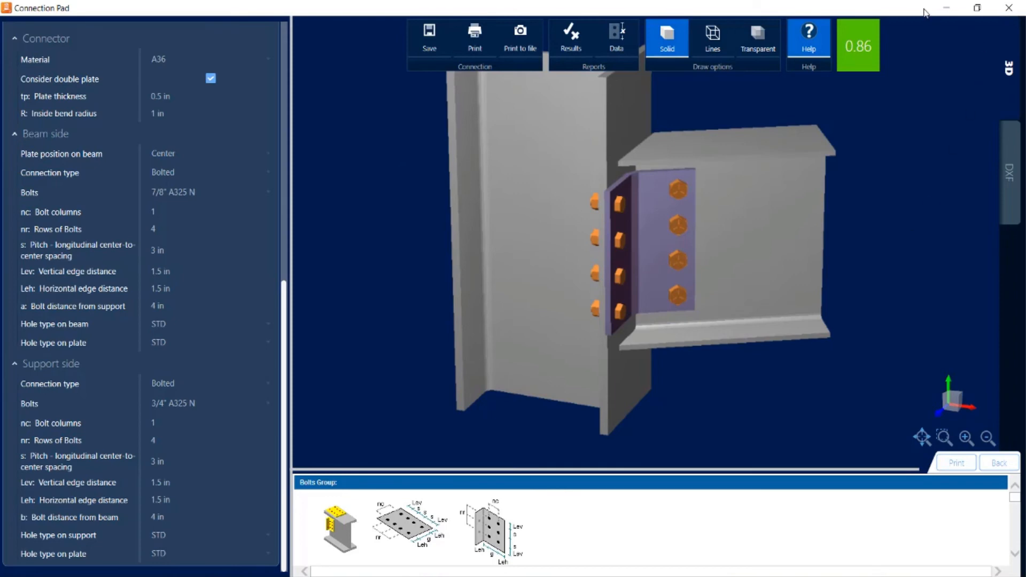
pyautogui.moveTo(1009, 8)
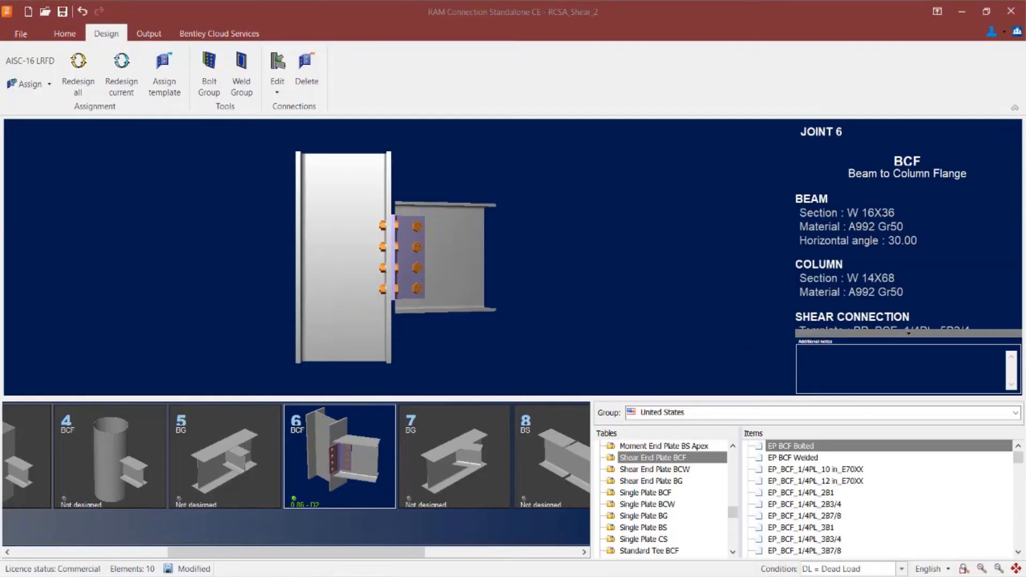
# Select joint 7, the beam-to-girder joint, in the joints strip
pyautogui.click(443, 462)
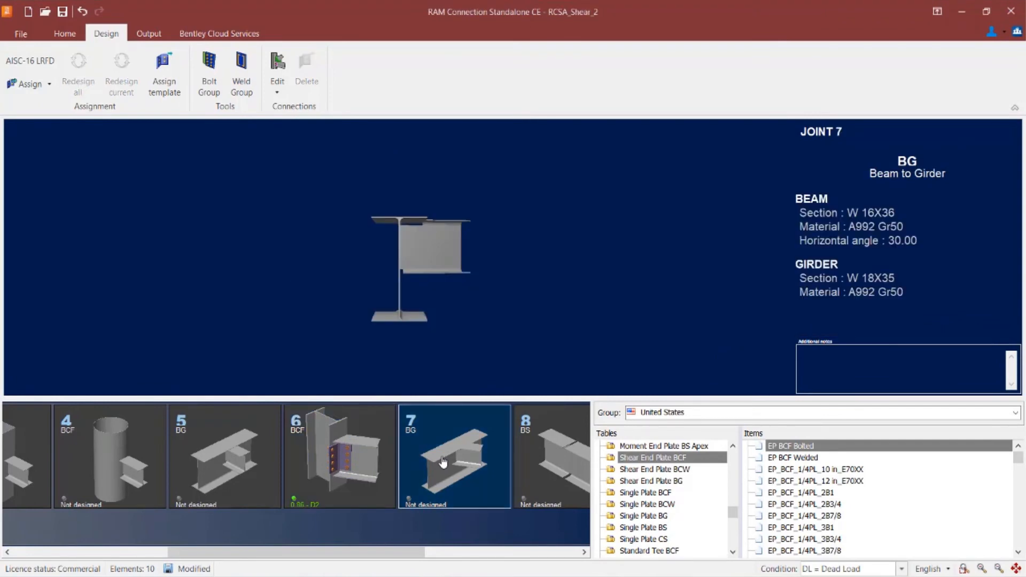
pyautogui.moveTo(430, 460)
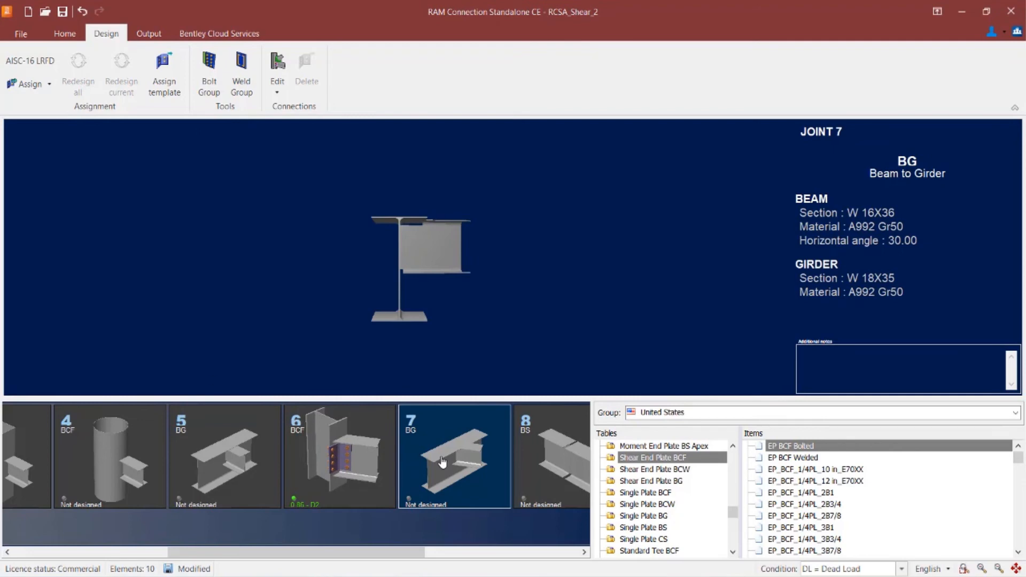
# Assign bent plate shear connection BP_BG_1/4PL_3B7/8 to joint 7 and dismiss the confirmation
pyautogui.click(29, 83)
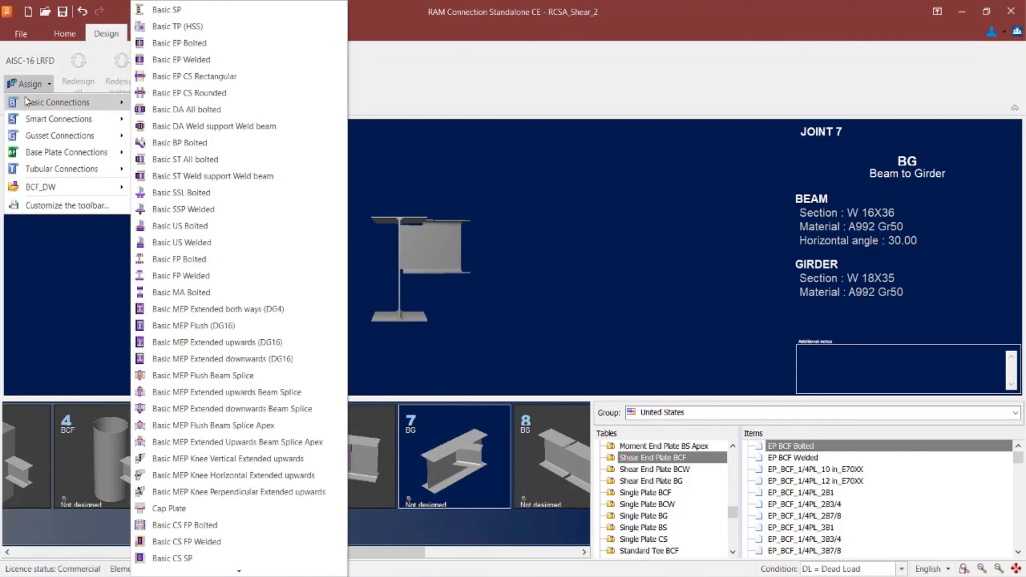
pyautogui.moveTo(219, 128)
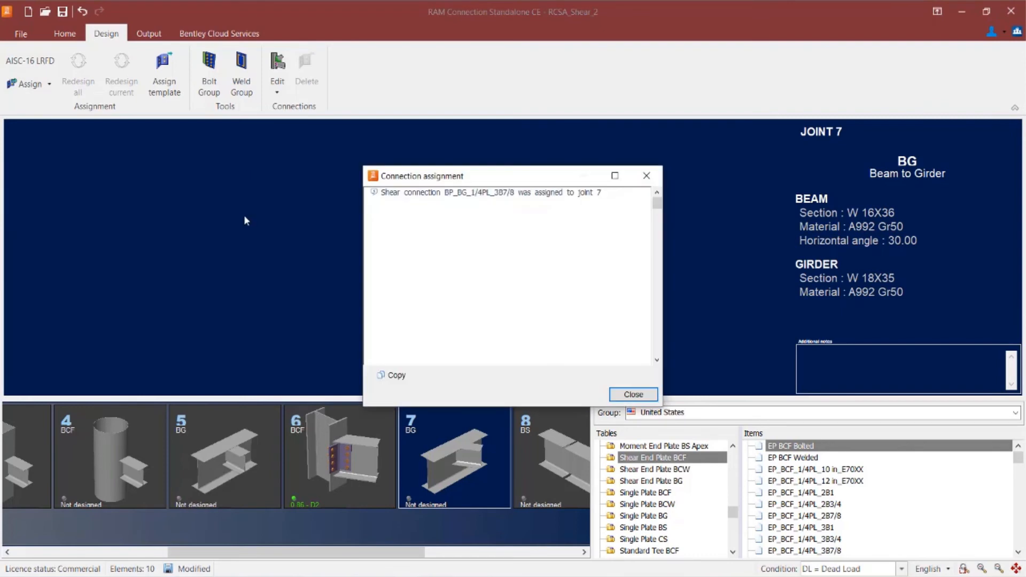
pyautogui.click(633, 394)
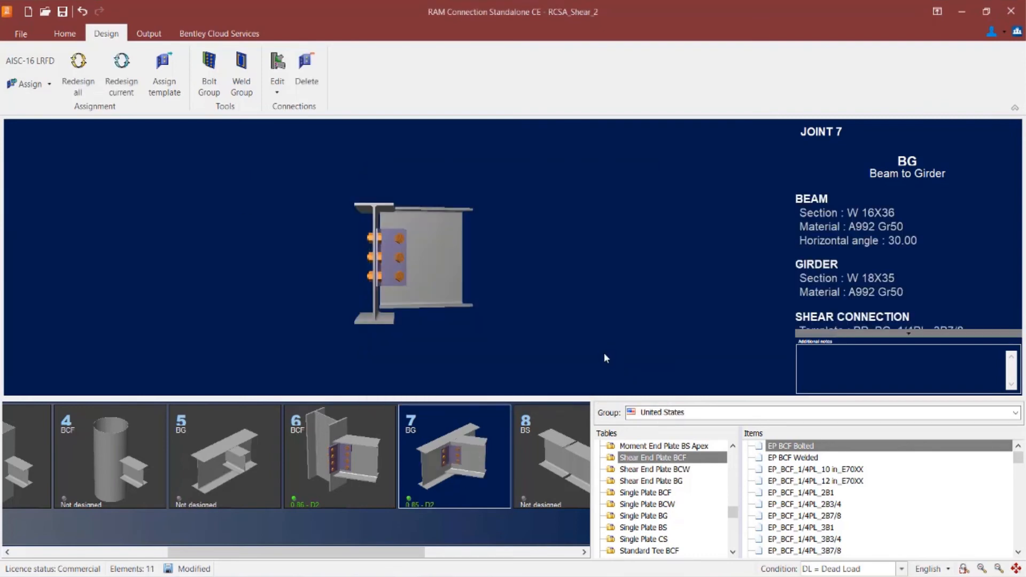
pyautogui.moveTo(422, 530)
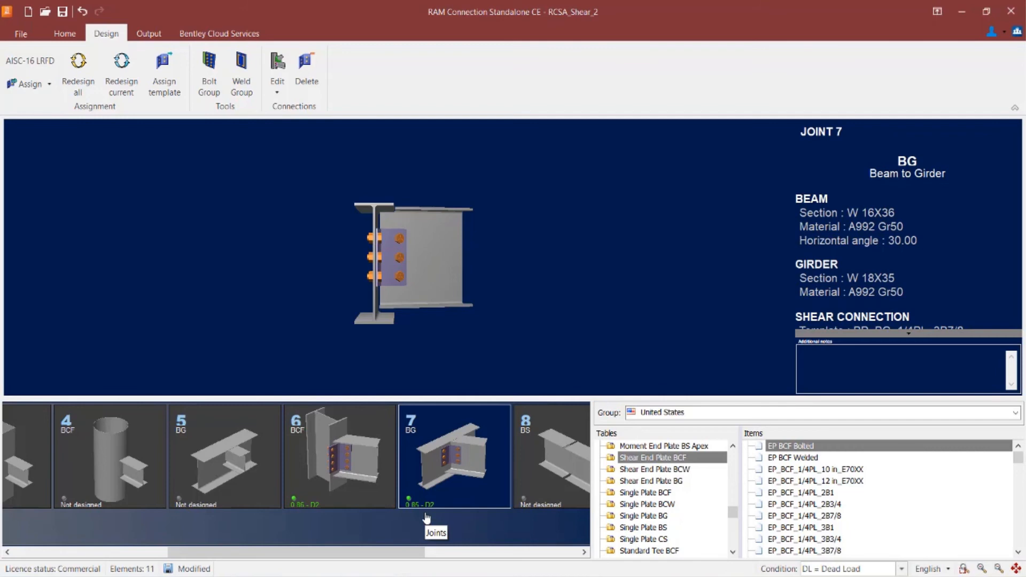
pyautogui.moveTo(434, 515)
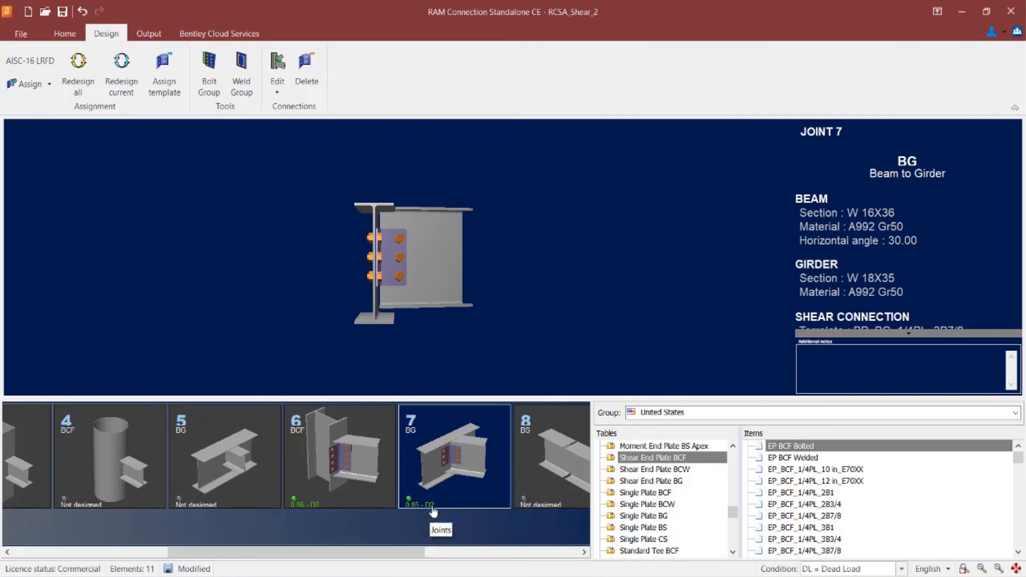
# Open joint 7's shear connection in the Connection Pad and scroll to the beam settings
pyautogui.click(277, 69)
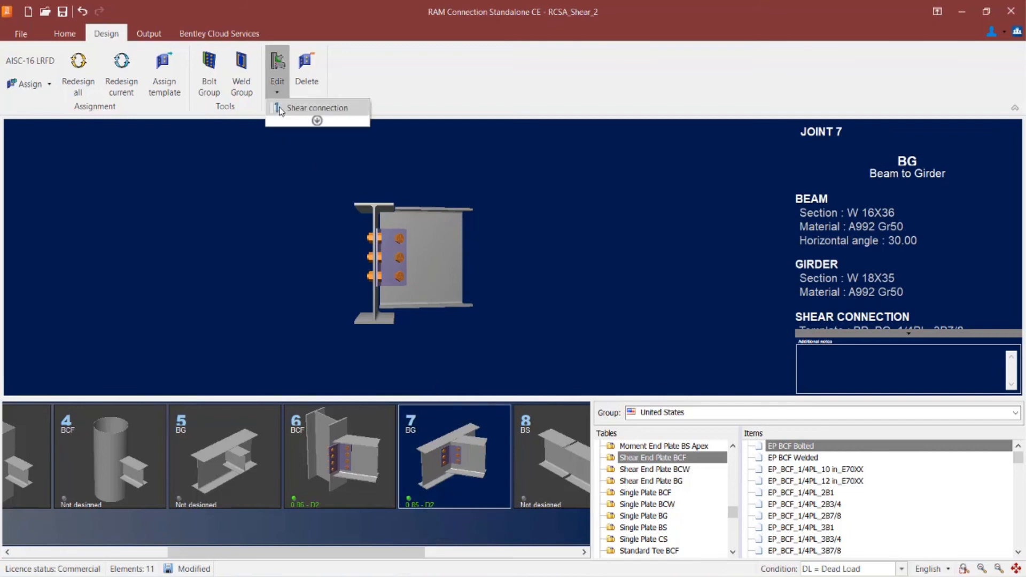
pyautogui.click(316, 107)
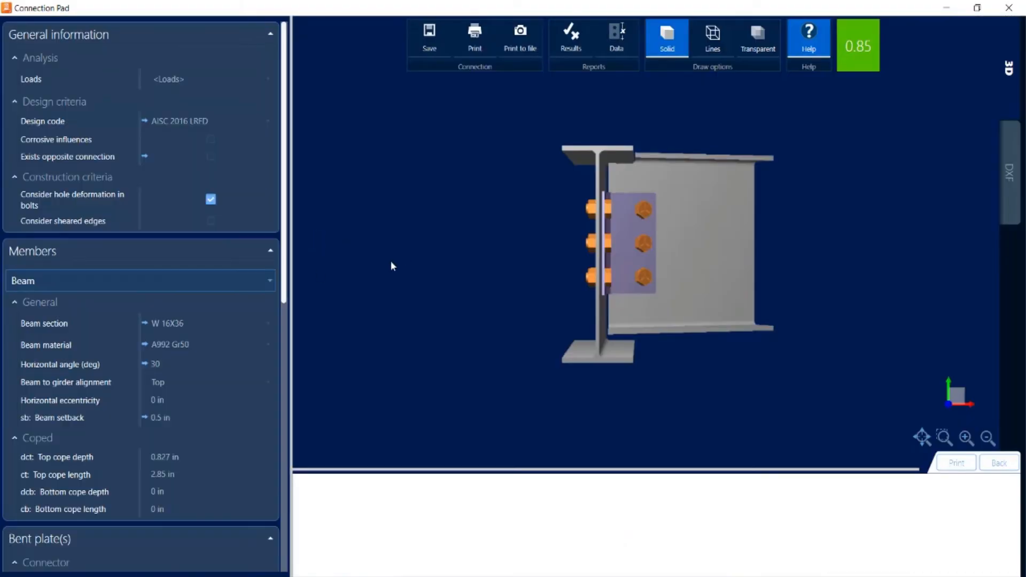
pyautogui.scroll(-3)
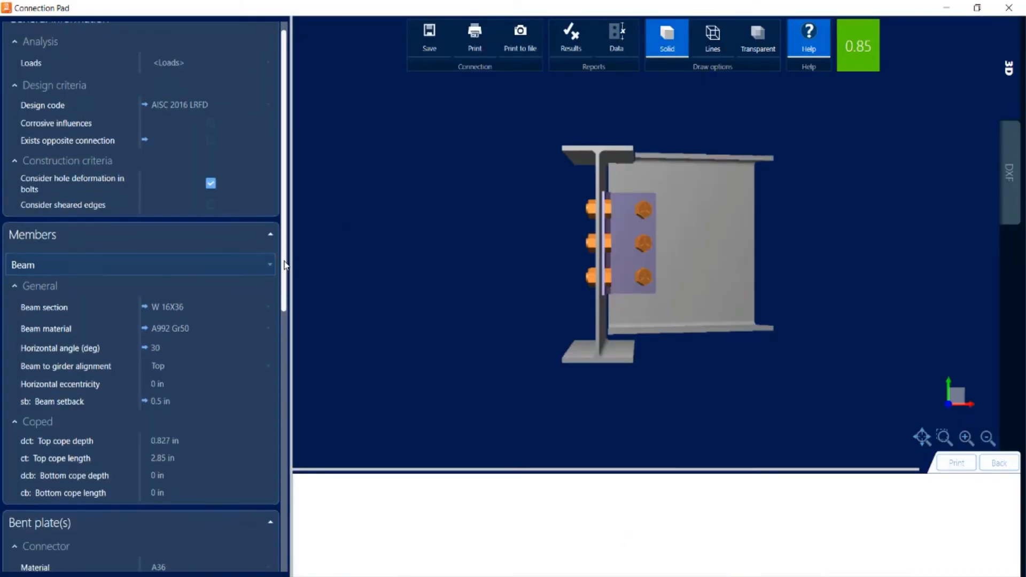
pyautogui.scroll(-3)
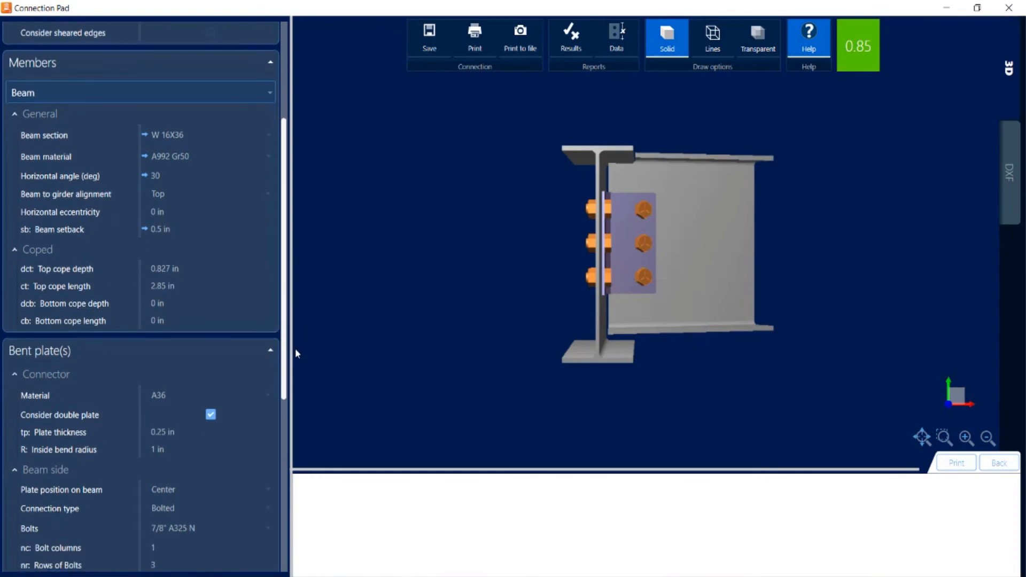
# Review the beam-to-girder alignment (keep Top) and inspect the support-side hole type
pyautogui.click(212, 193)
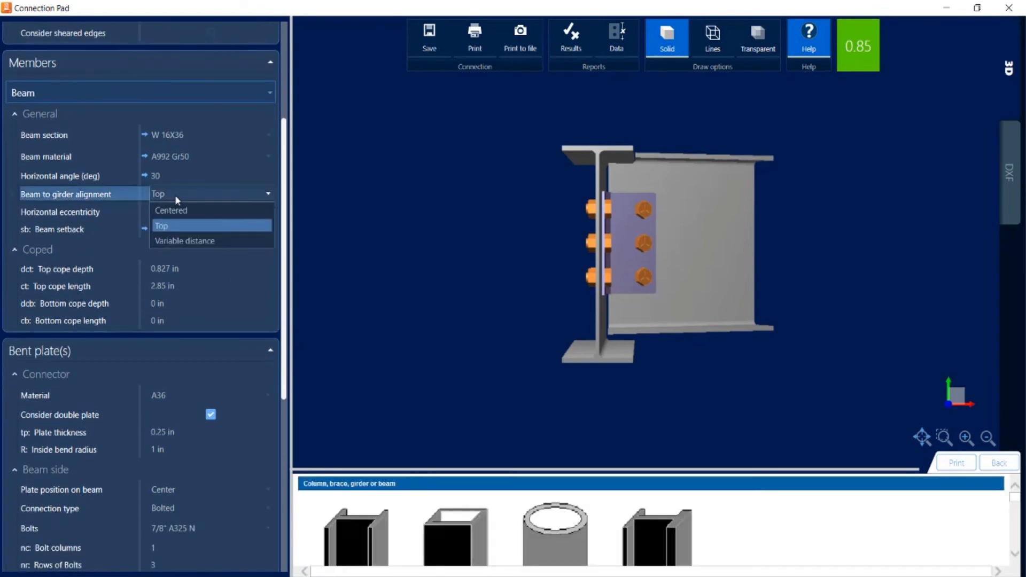
pyautogui.click(161, 227)
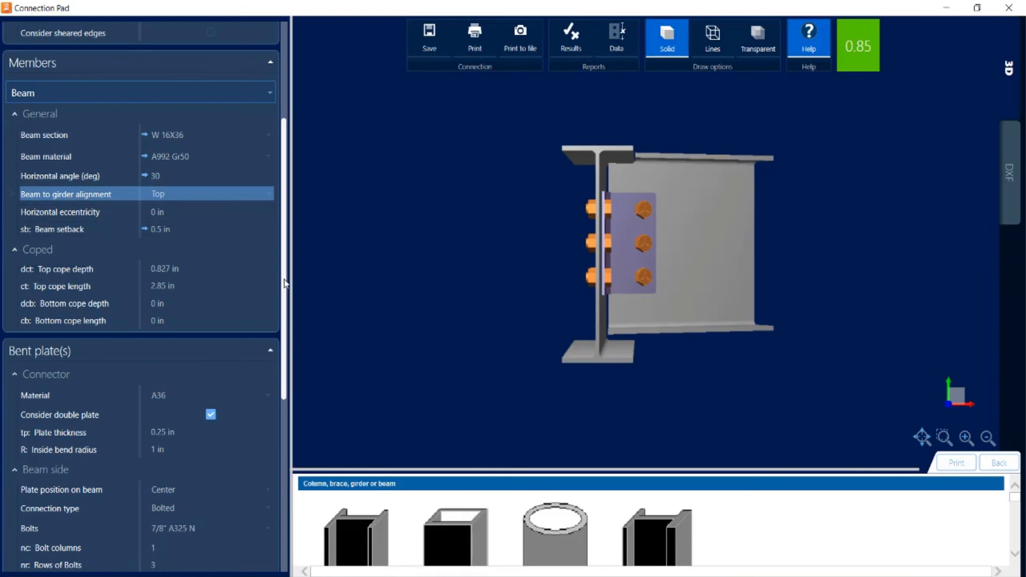
pyautogui.scroll(-3)
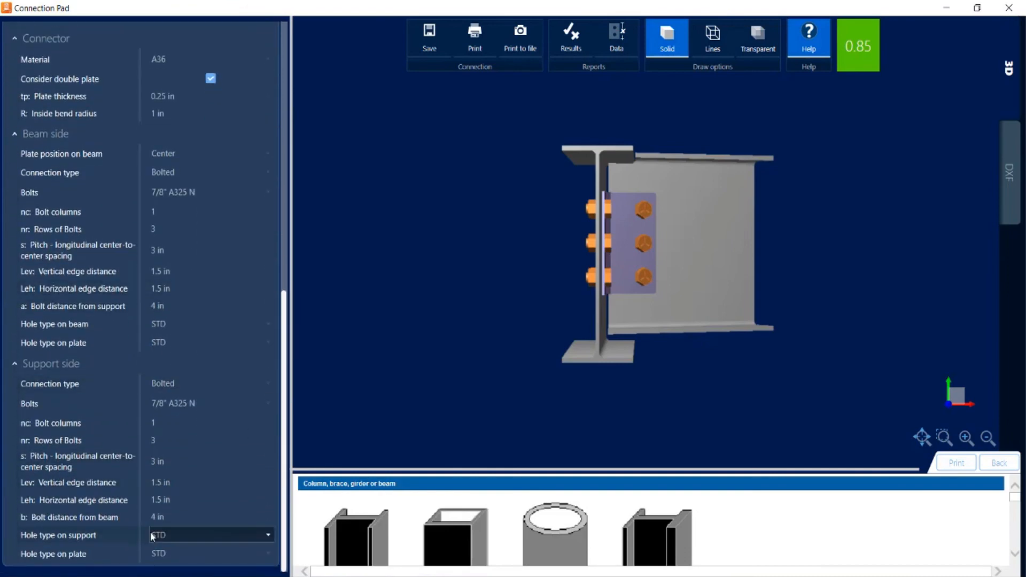
pyautogui.click(212, 172)
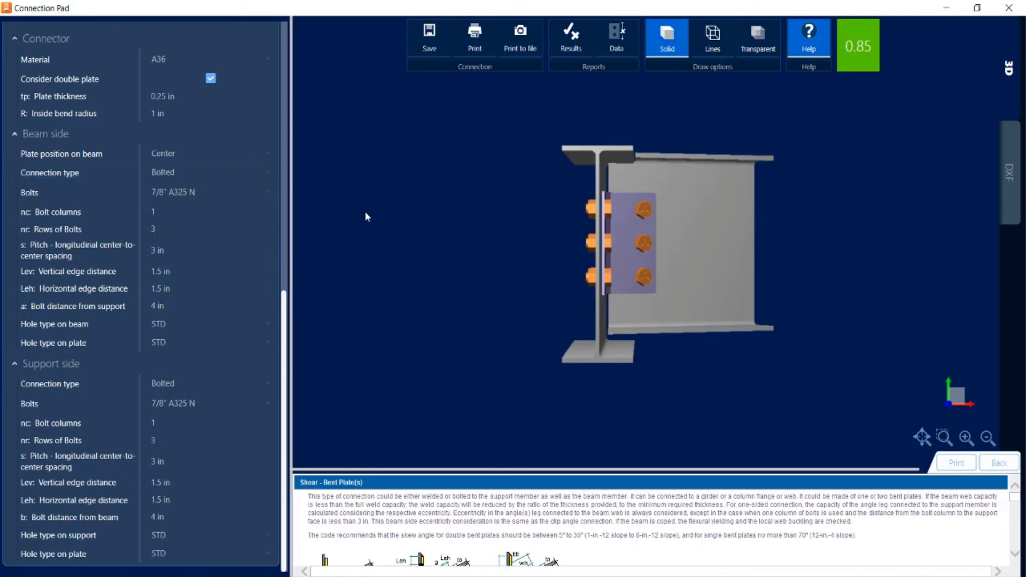
pyautogui.moveTo(917, 164)
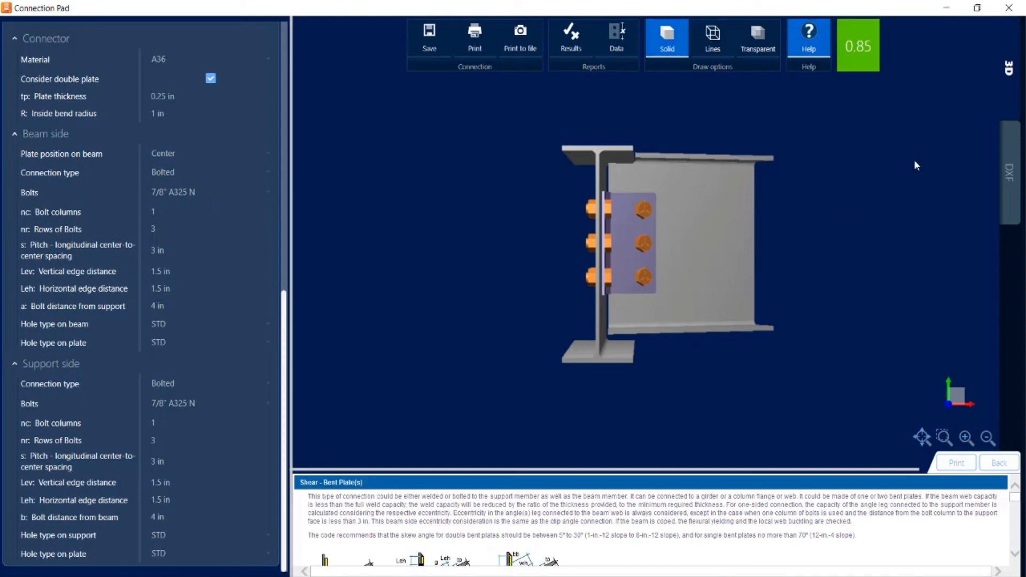